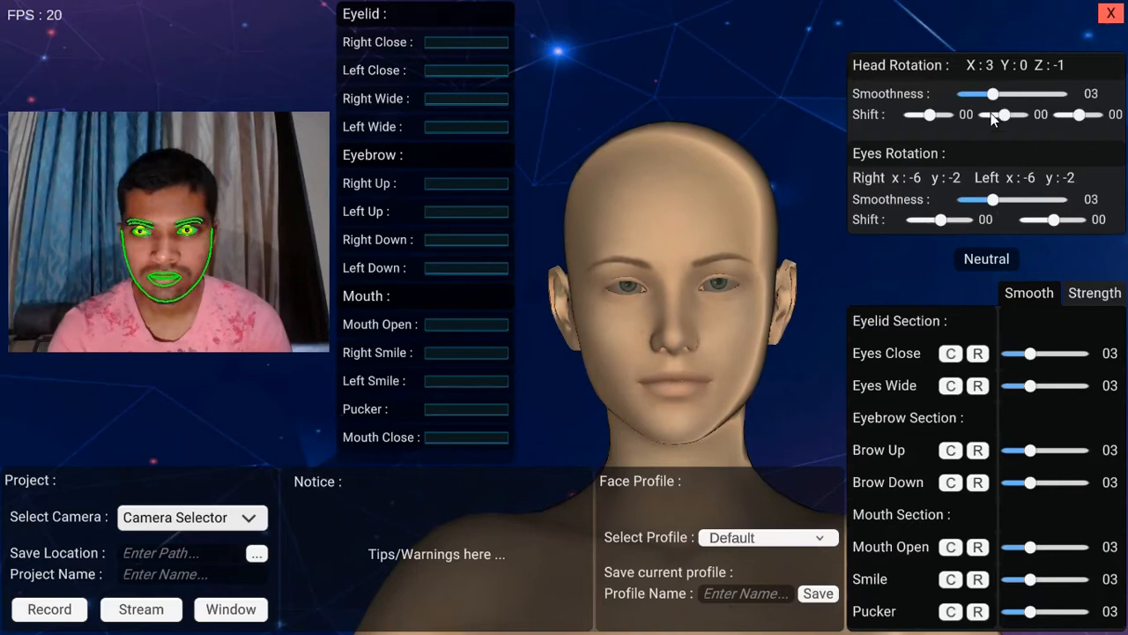
Try head rotation smoothness and Y rotation shift 20, then return them to 3 and 0
left_click_drag(994, 93, 1058, 93)
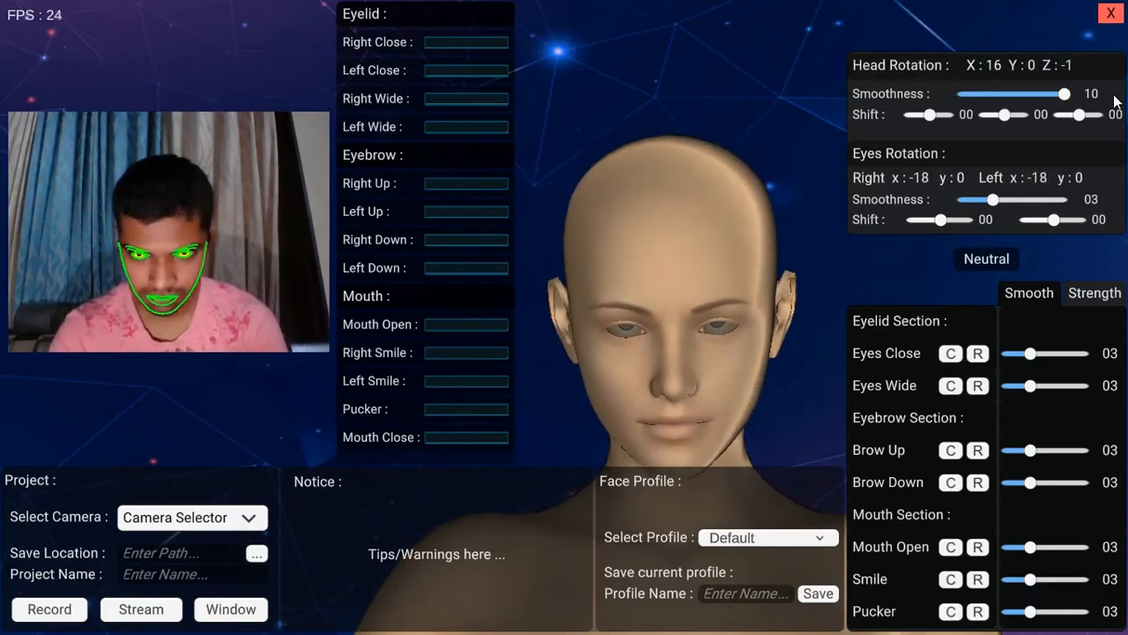
left_click_drag(1067, 94, 1054, 93)
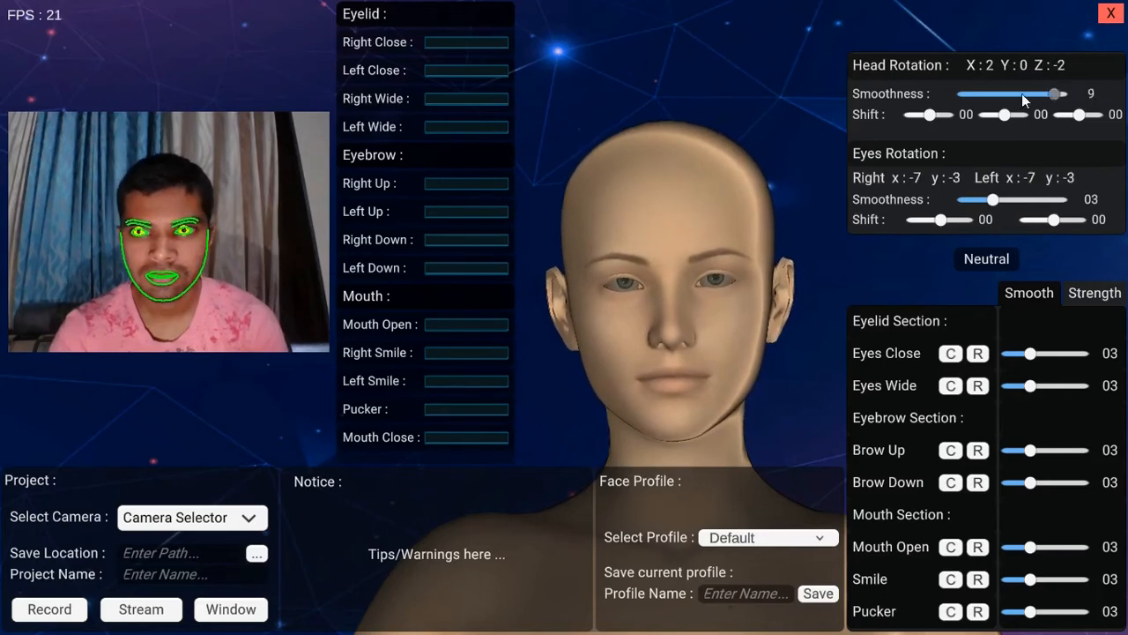
left_click_drag(1053, 93, 994, 94)
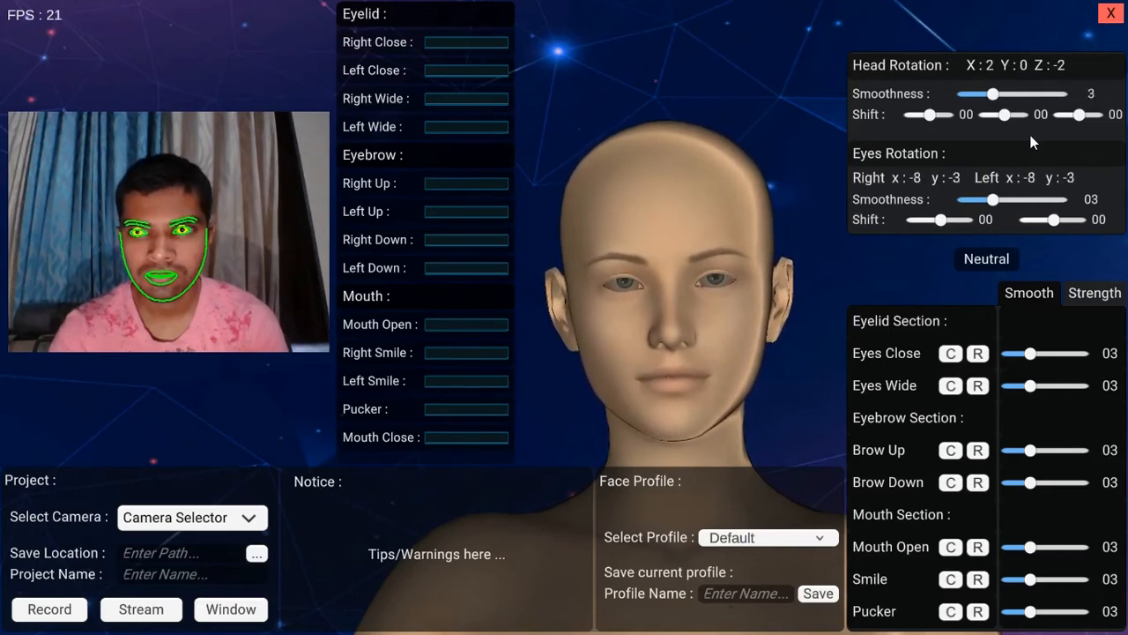
left_click_drag(1002, 114, 1025, 115)
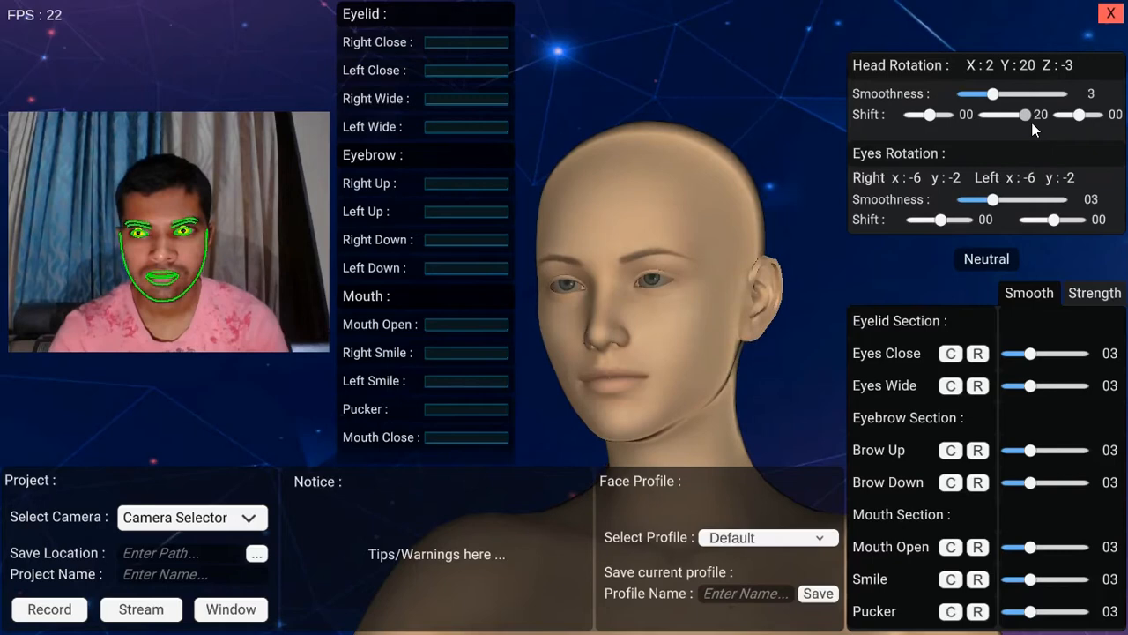
left_click_drag(1025, 114, 1004, 115)
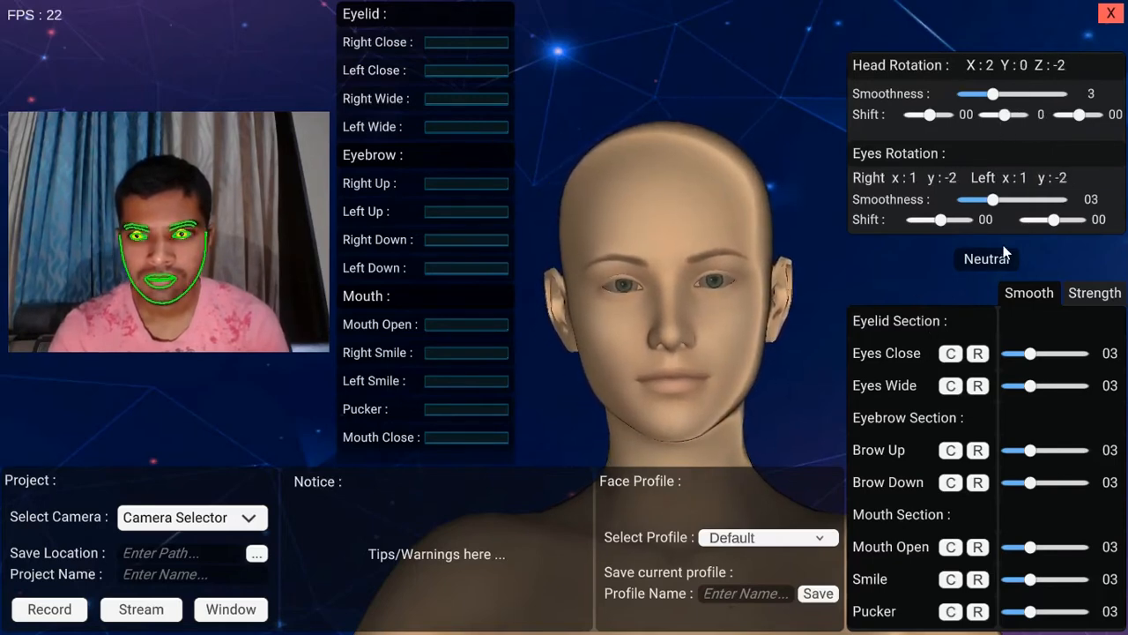
Capture the neutral pose, calibrate Eyes Close, and test Mouth Open smoothing up to 10 before resetting to 3
left_click(986, 258)
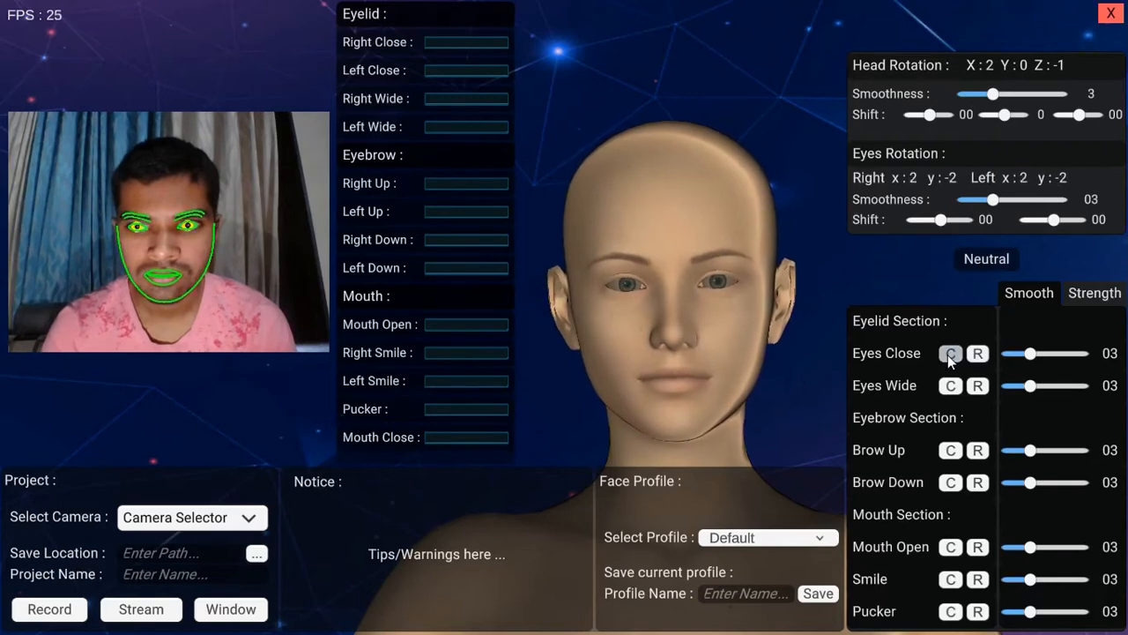
left_click(951, 353)
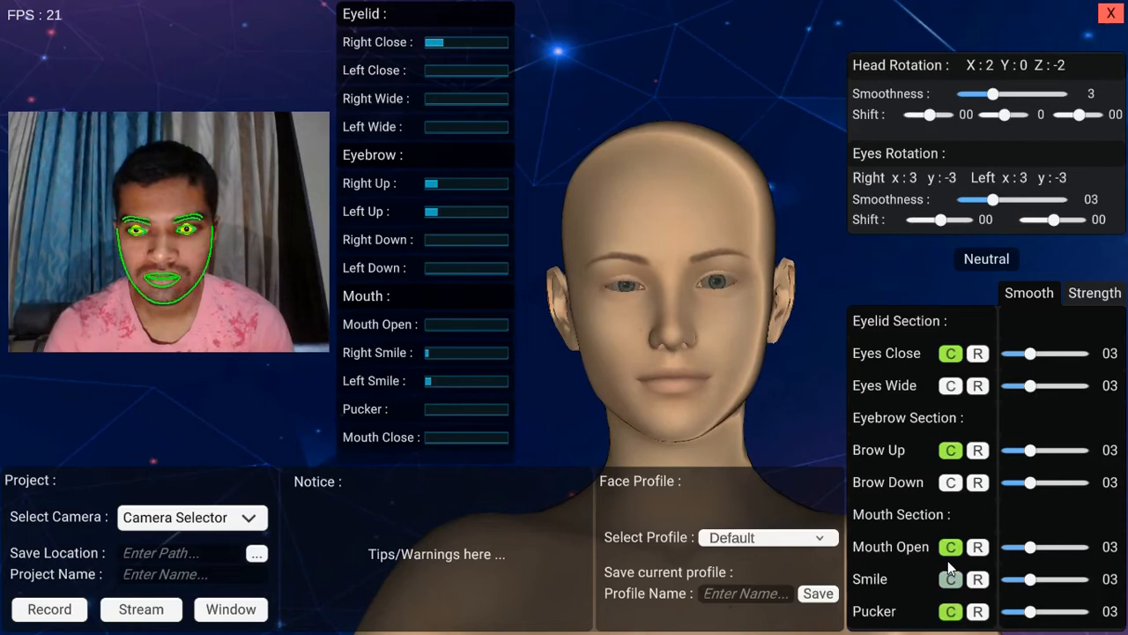
left_click_drag(1030, 546, 1102, 547)
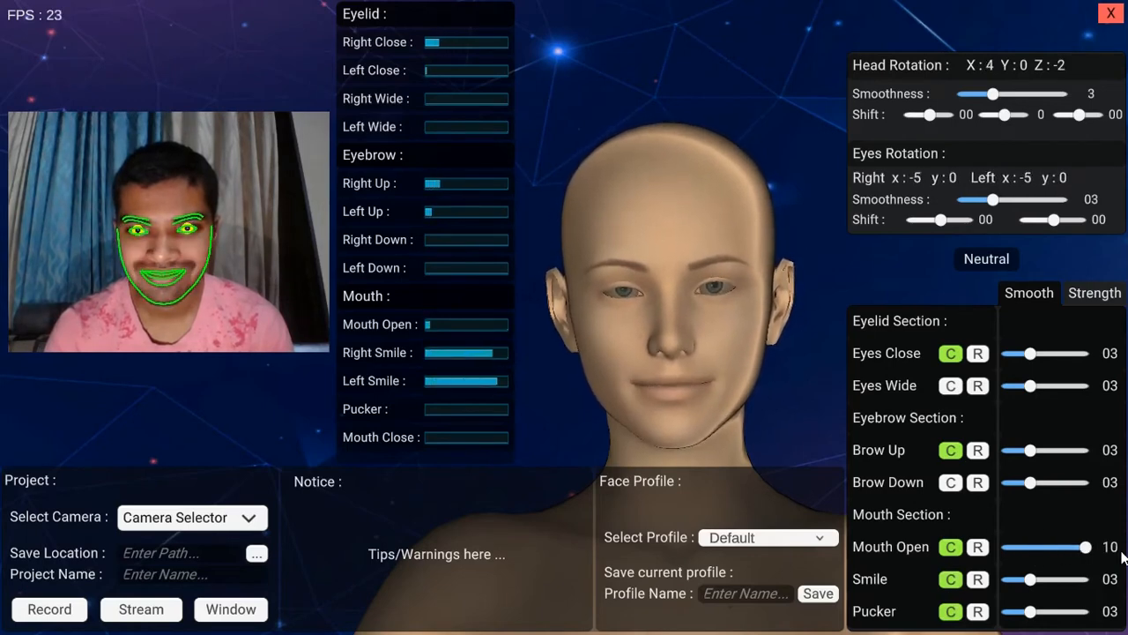
left_click_drag(1093, 547, 1031, 547)
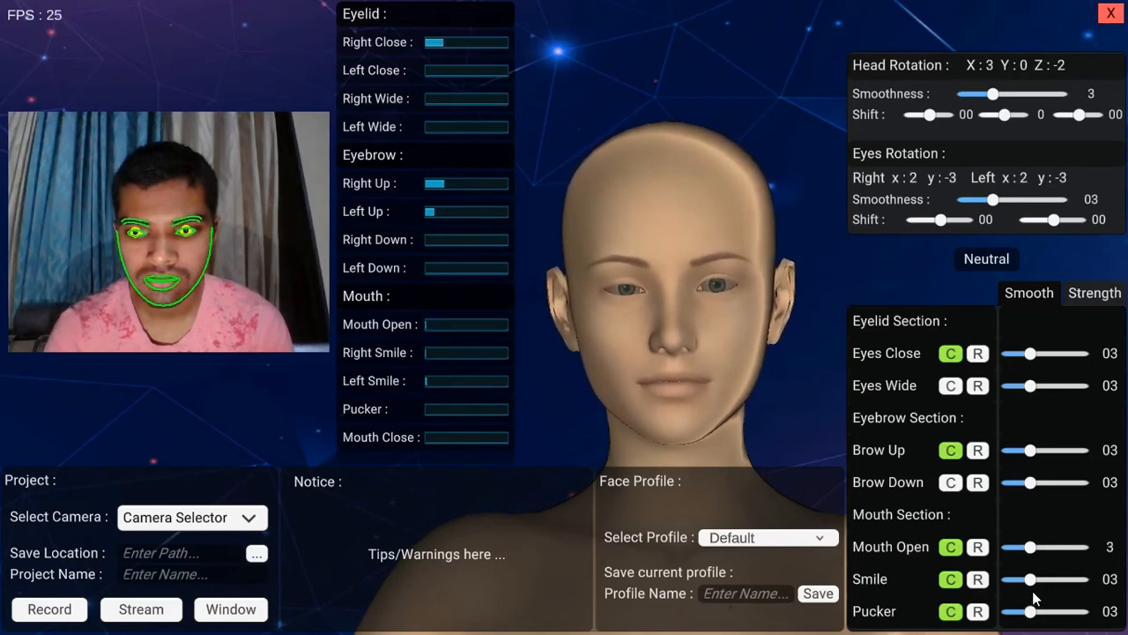
left_click_drag(1029, 547, 1087, 546)
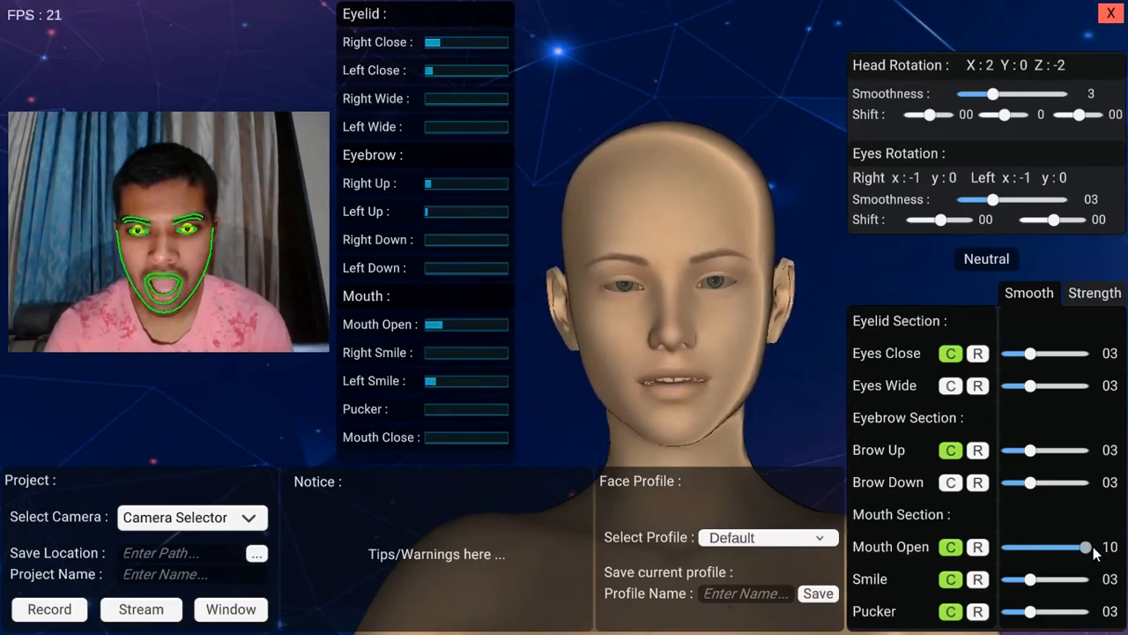
left_click(950, 547)
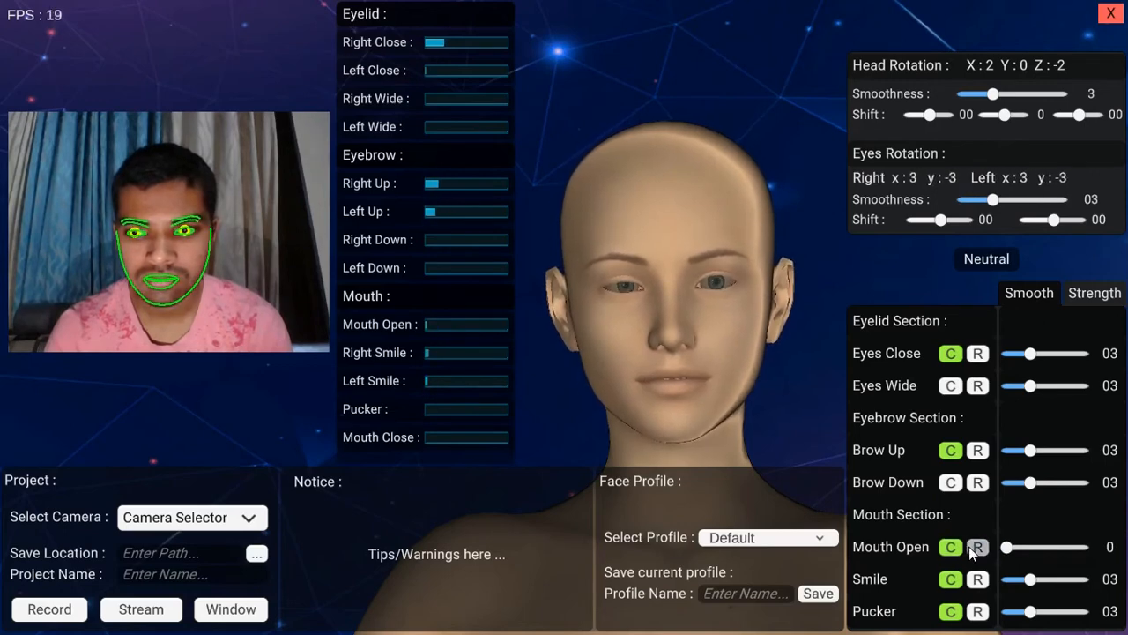
left_click_drag(1005, 546, 1031, 546)
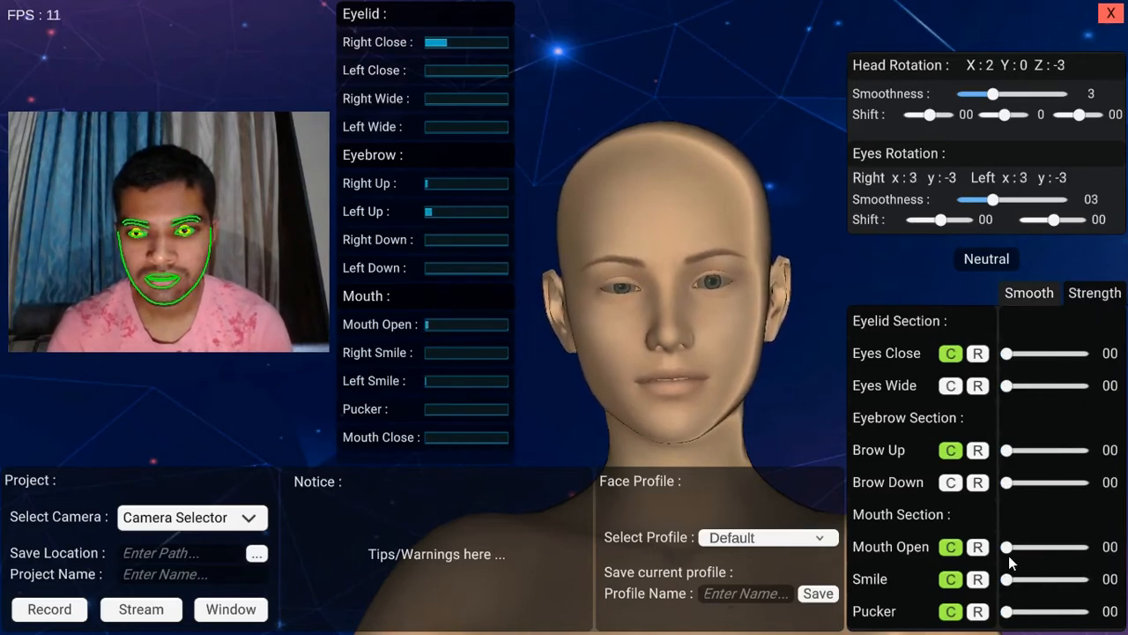
left_click(952, 547)
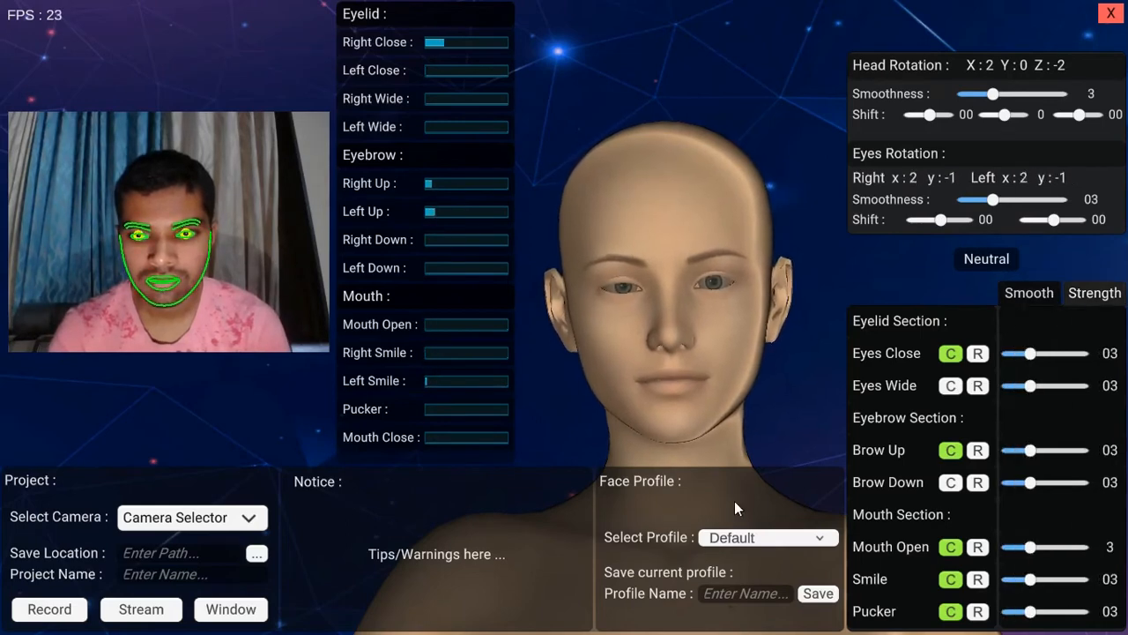
Save the face settings as profile1 and select profile1 from the saved profiles list
left_click(767, 536)
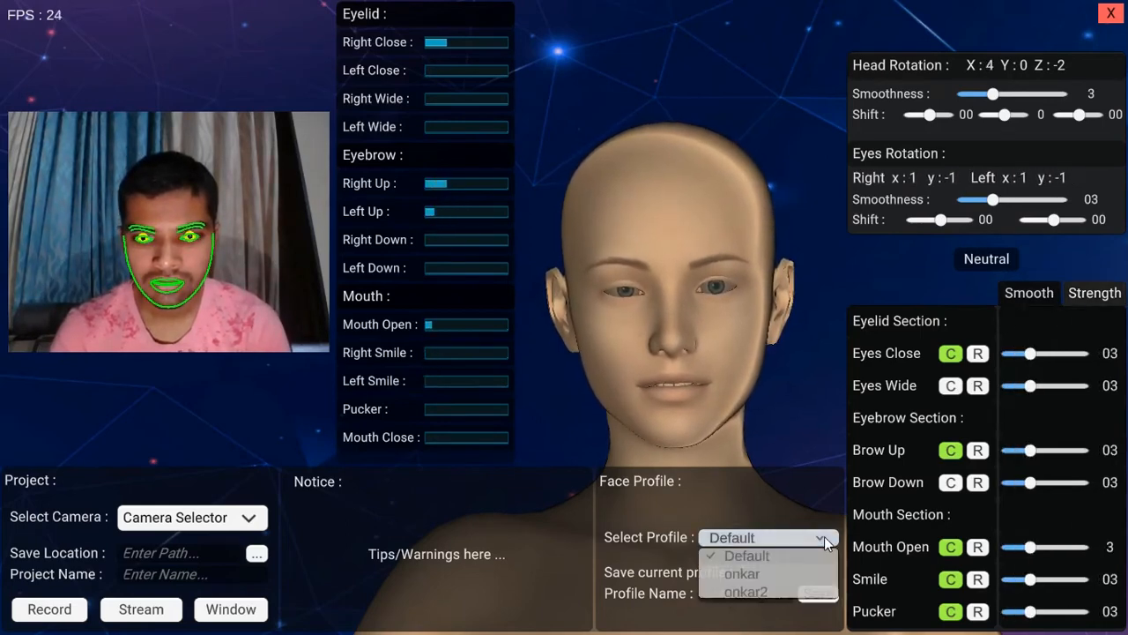
left_click(731, 537)
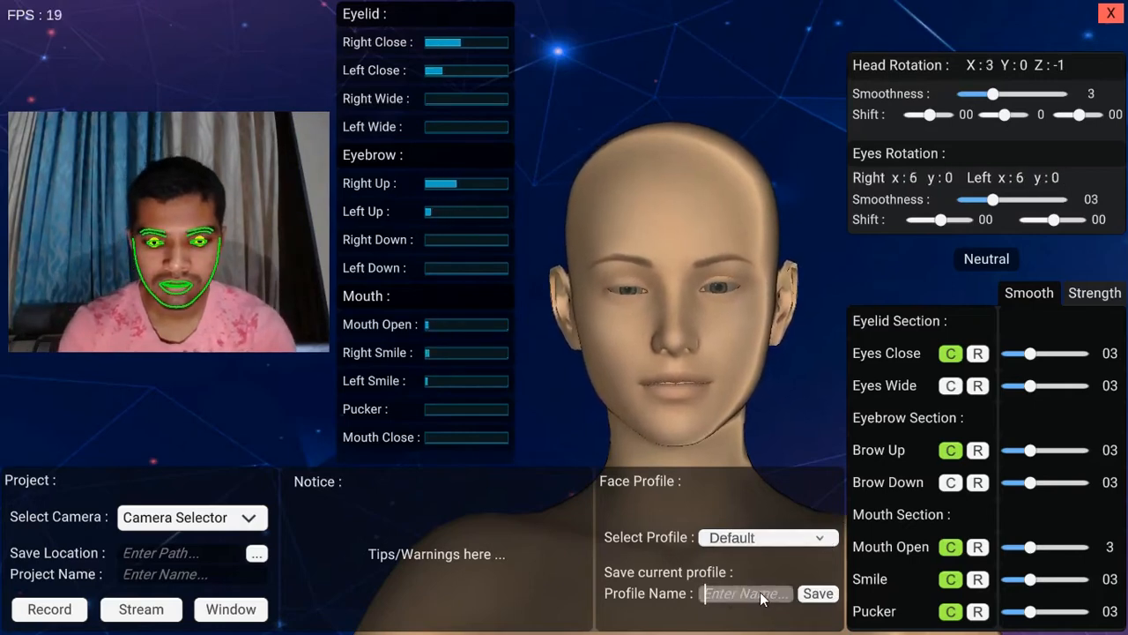
type("profile1")
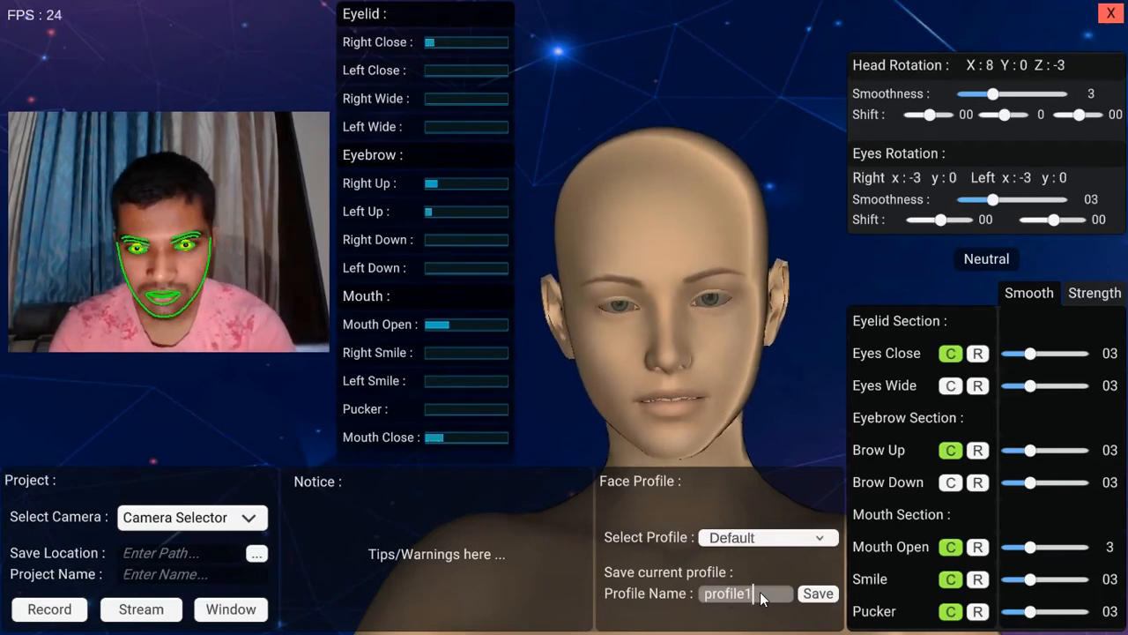
left_click(818, 593)
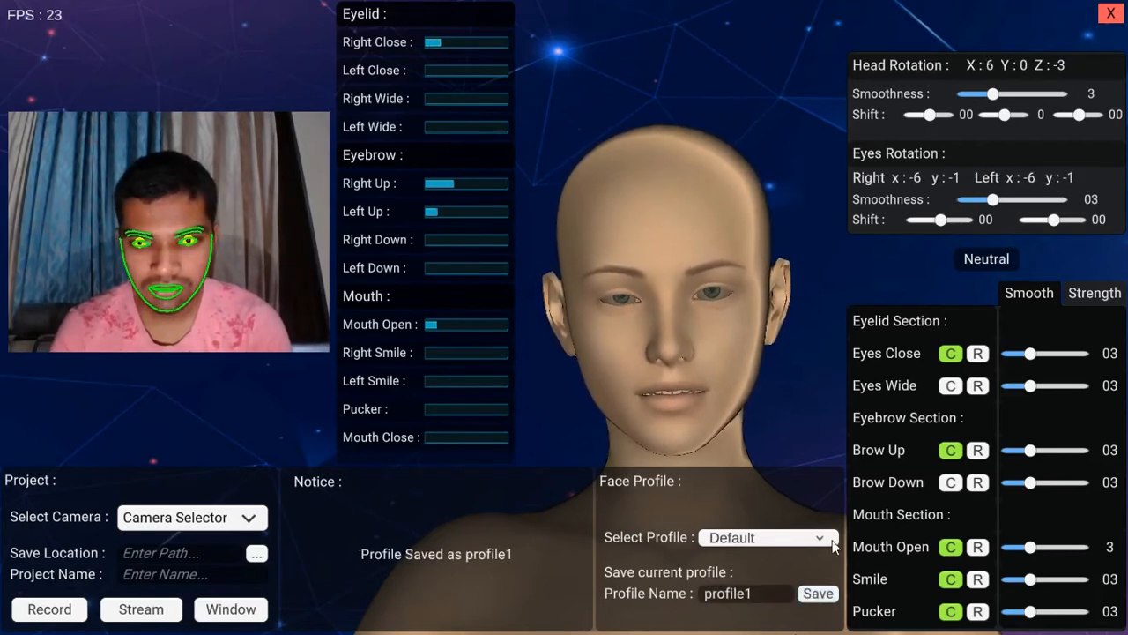
left_click(765, 537)
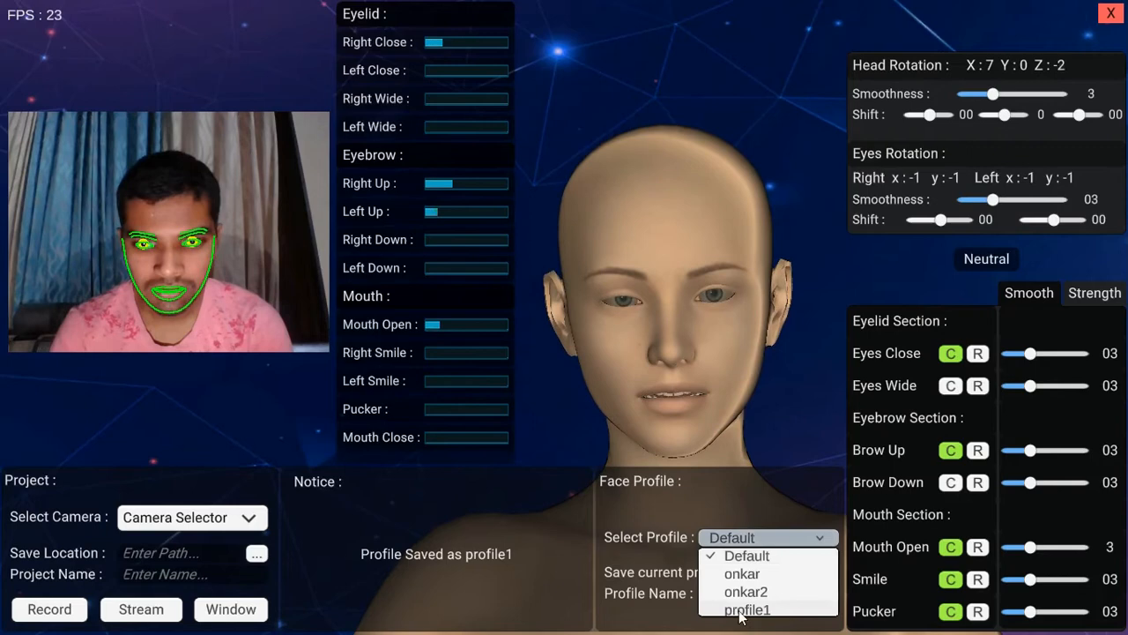
left_click(748, 610)
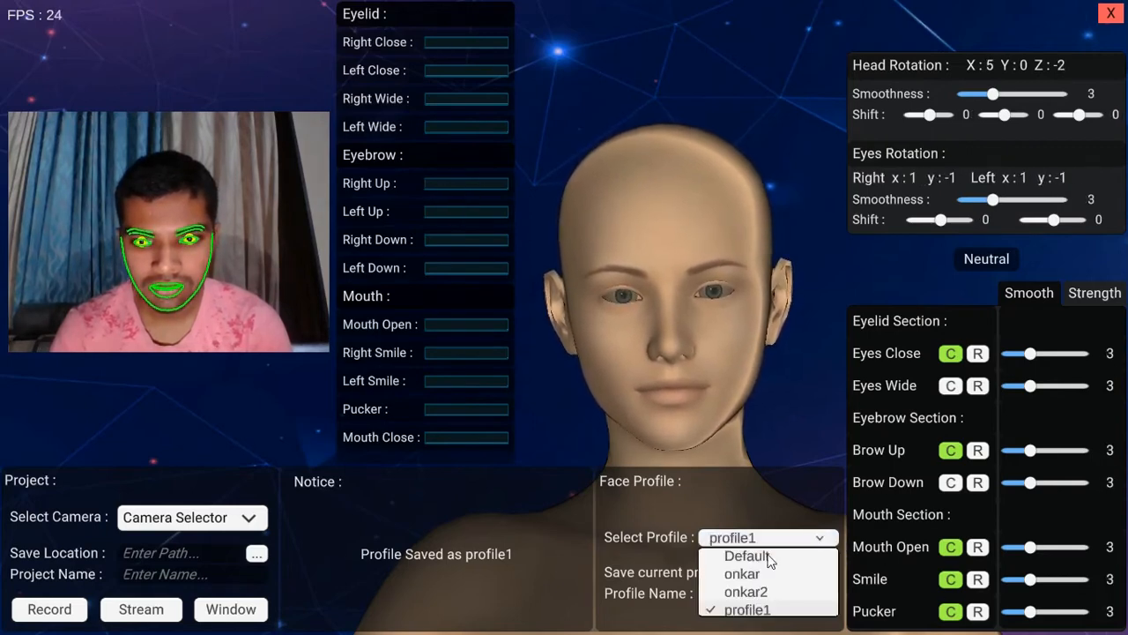
left_click(742, 573)
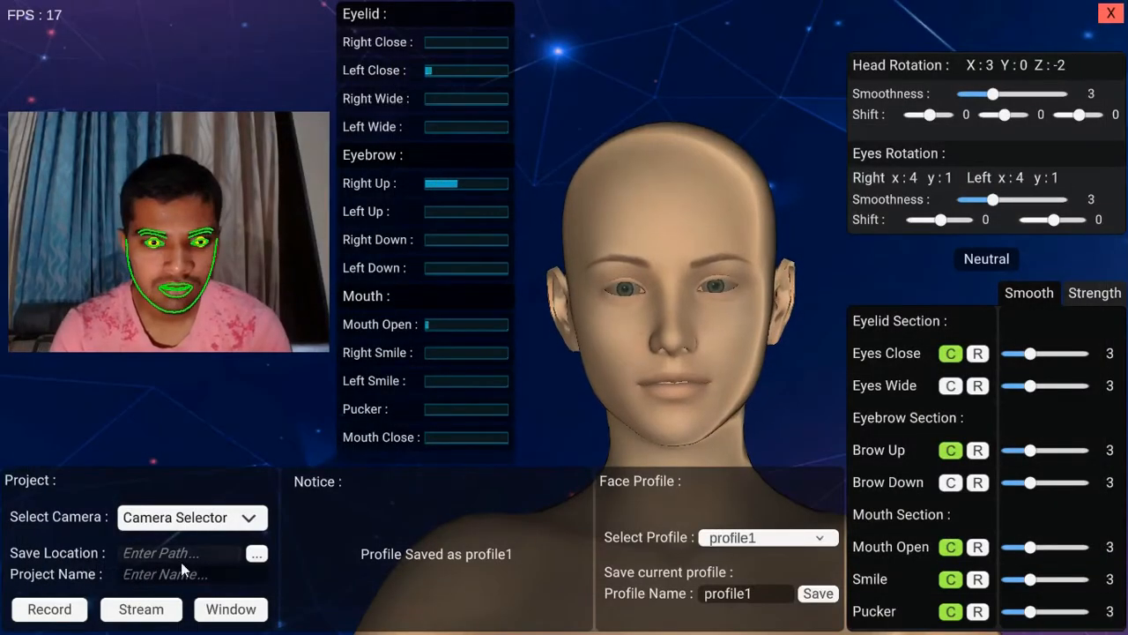
Set save location Desktop\AI Face 3 and project name Test1, then record and stop facial data
type("Desktop\\AI Face 3")
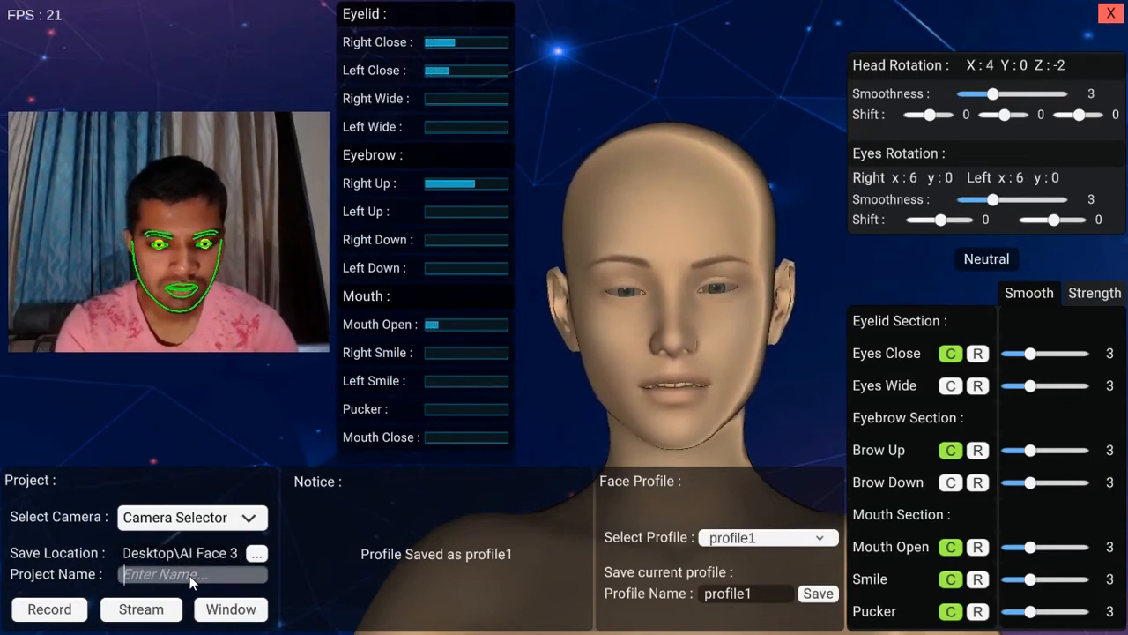
type("Test")
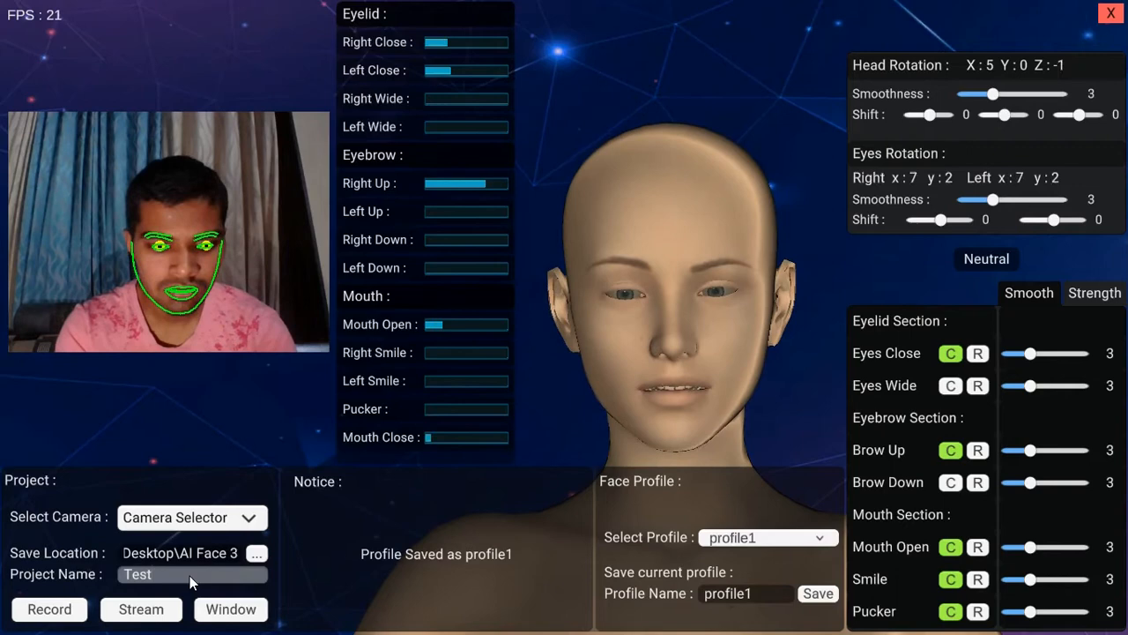
type("1")
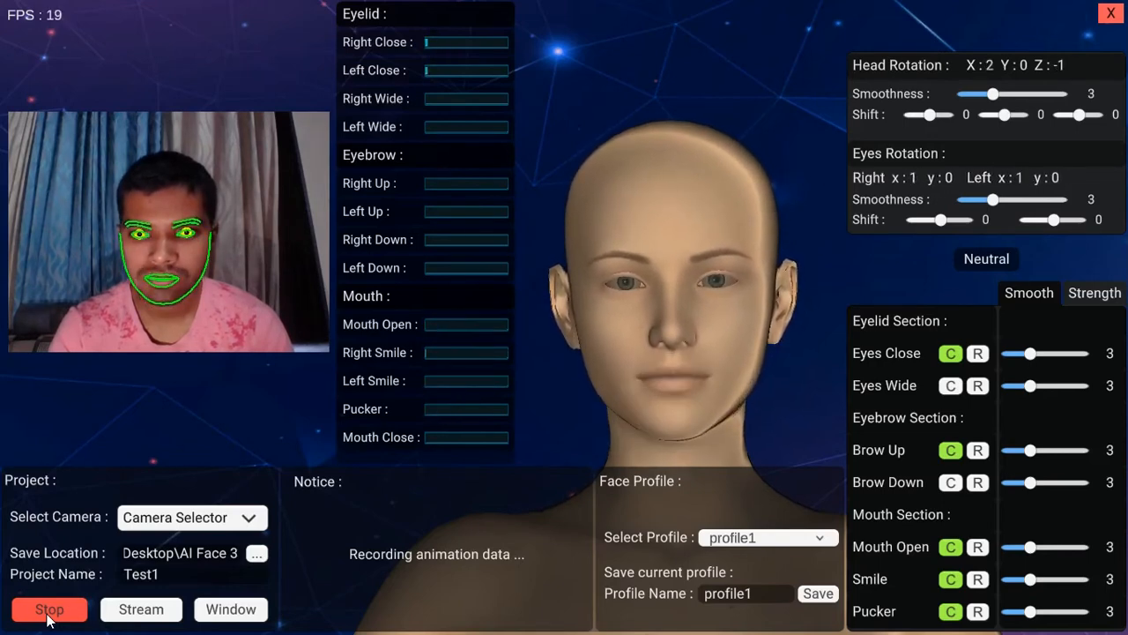
left_click(49, 609)
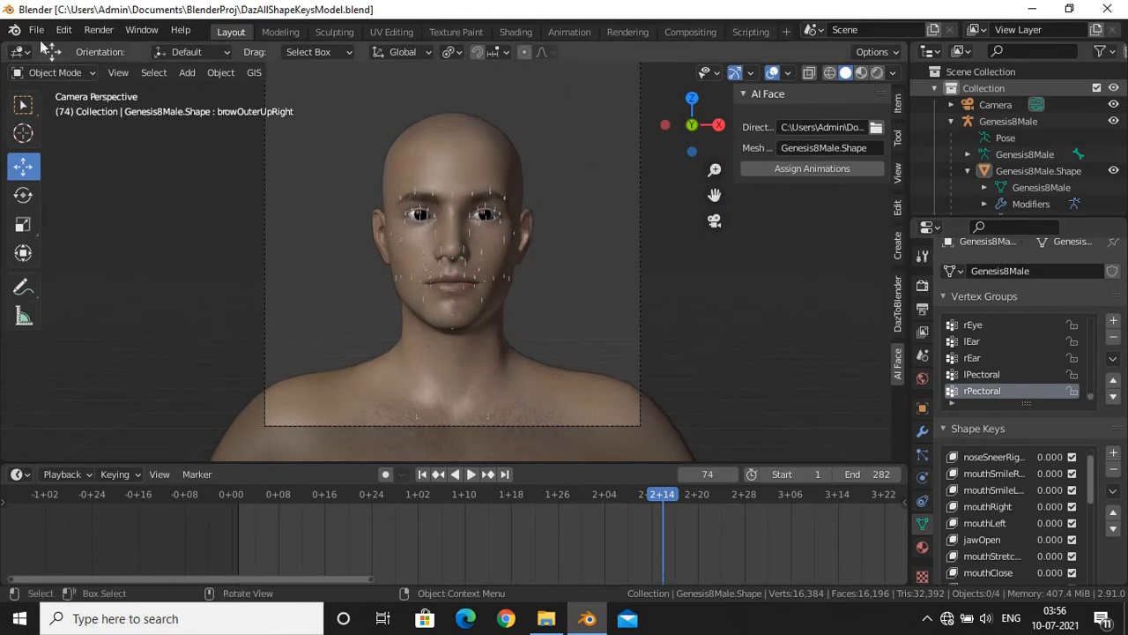
Show the Add-ons section of Blender Preferences via Edit > Preferences
left_click(75, 29)
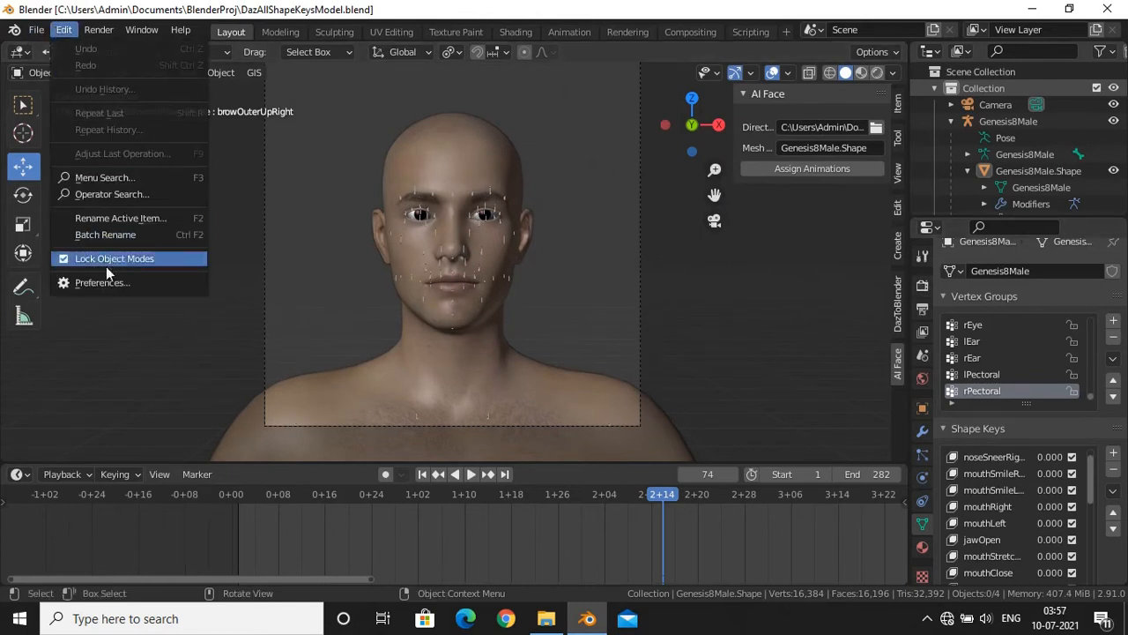
left_click(104, 282)
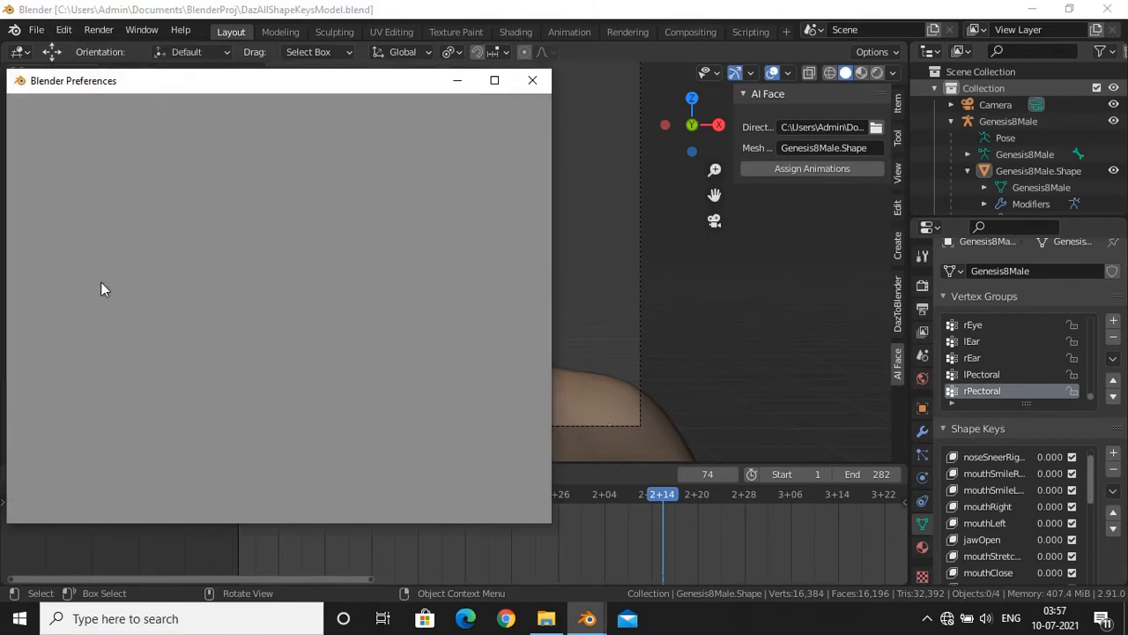
left_click(36, 245)
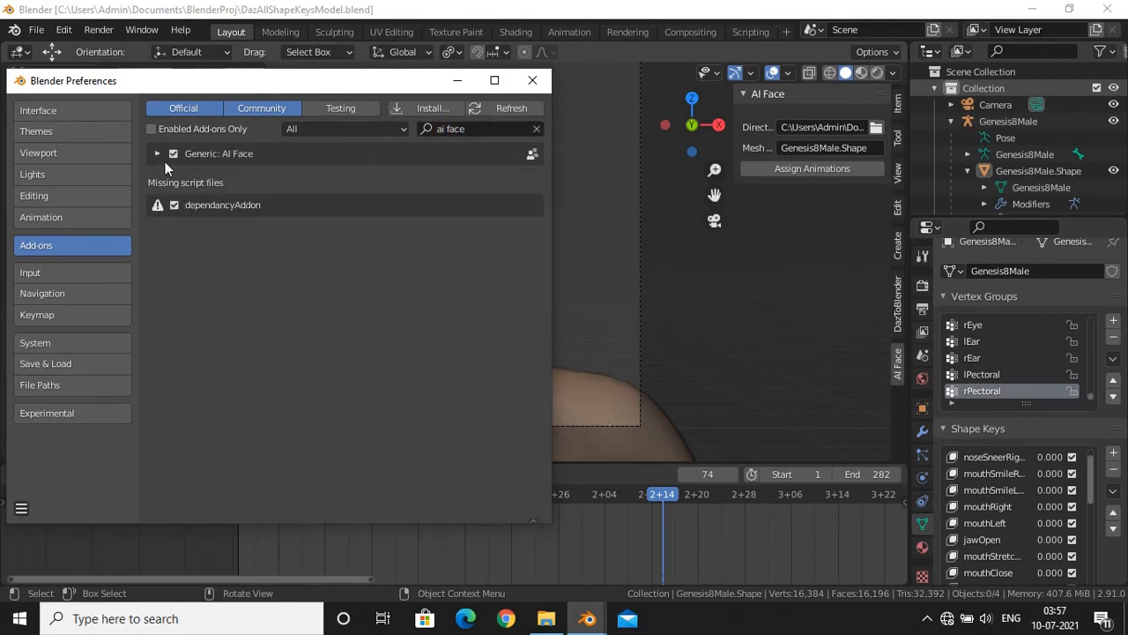
Remove the old AI Face add-on with confirmation and start installing one from file
left_click(157, 152)
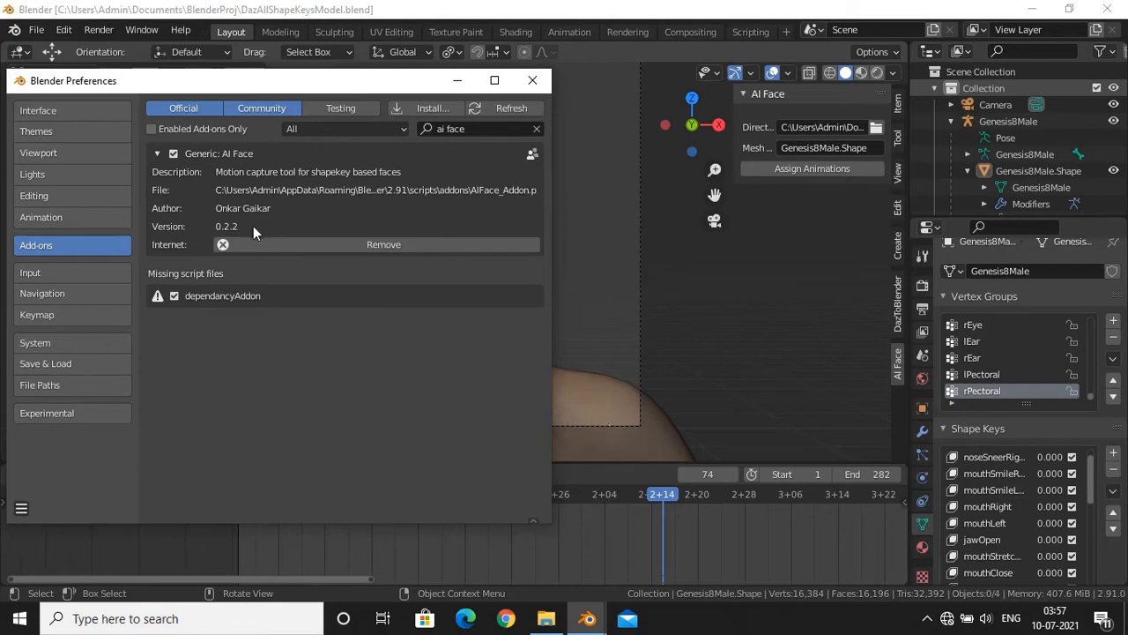
left_click(383, 245)
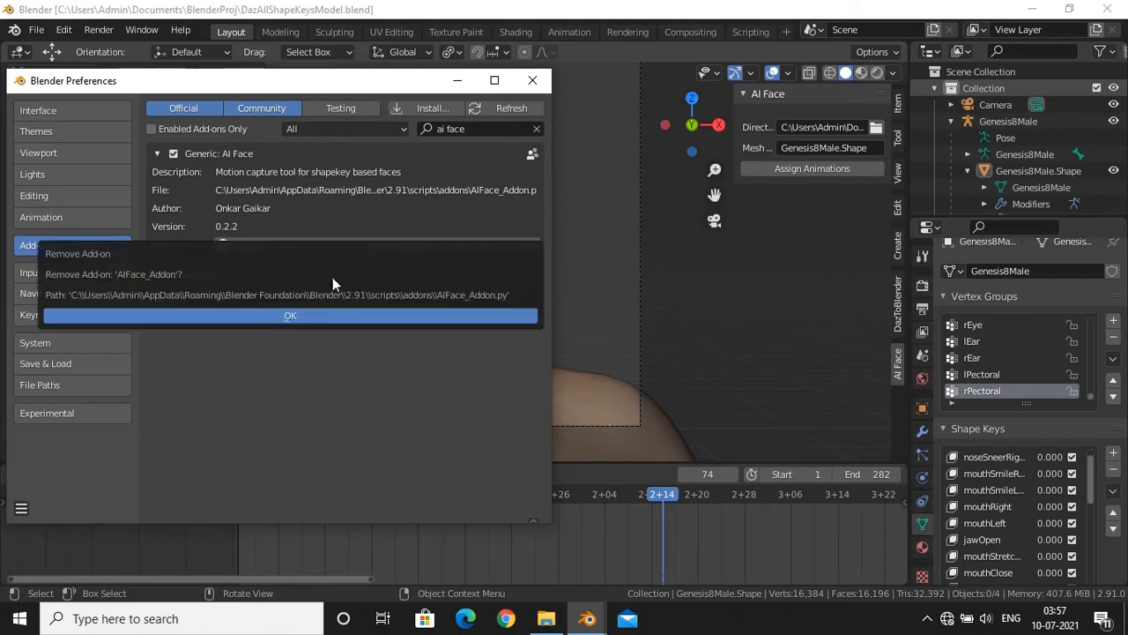
left_click(290, 315)
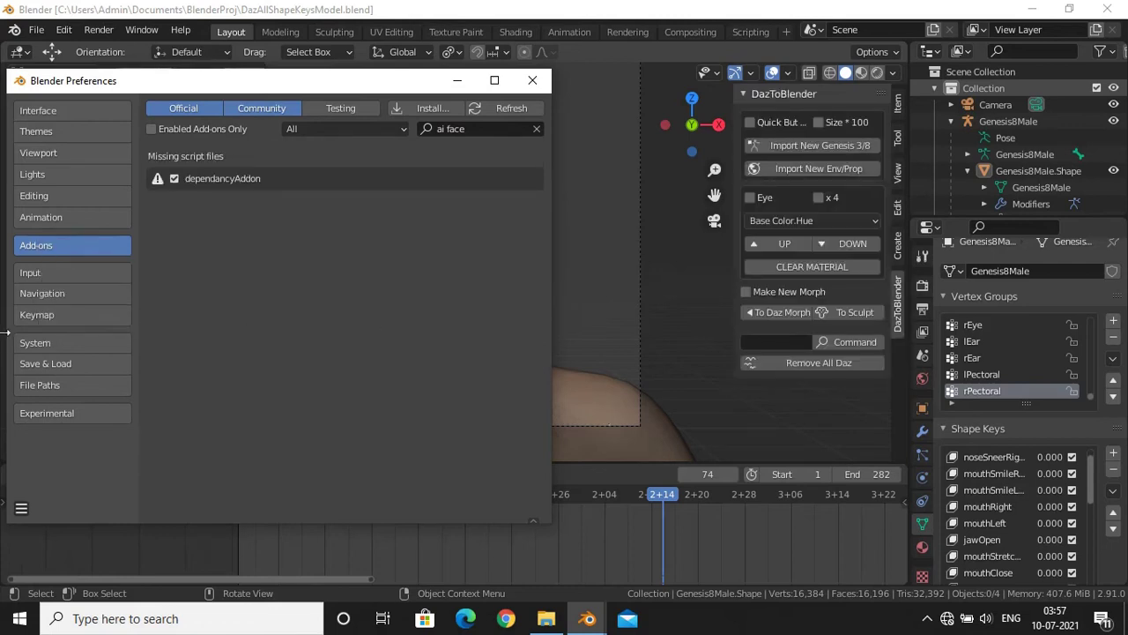
mouse_move(432, 108)
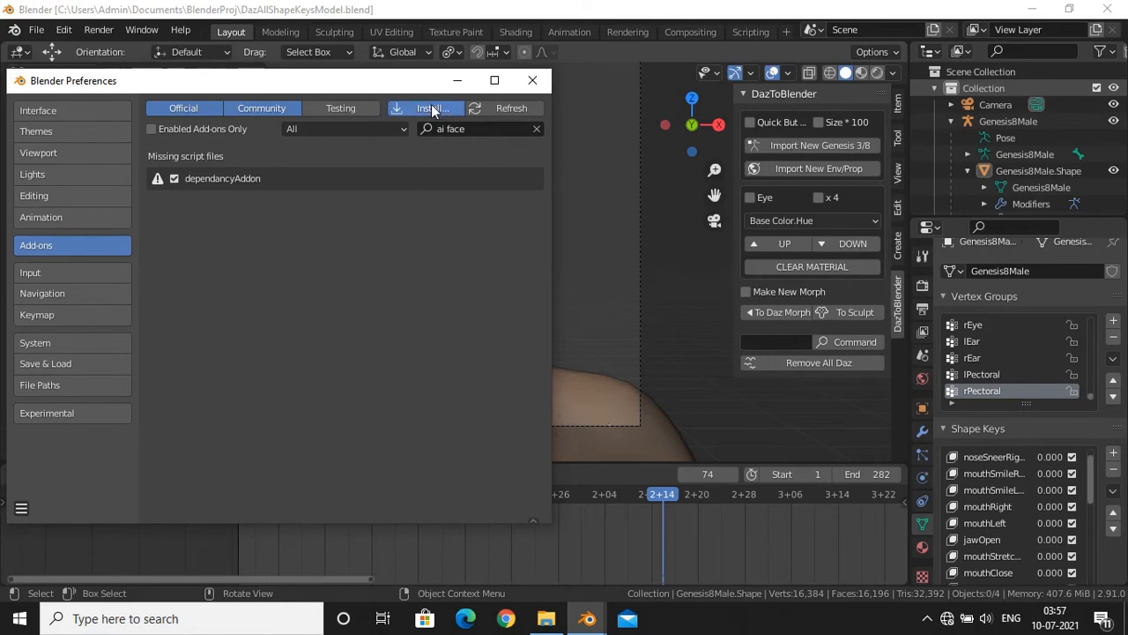
left_click(431, 108)
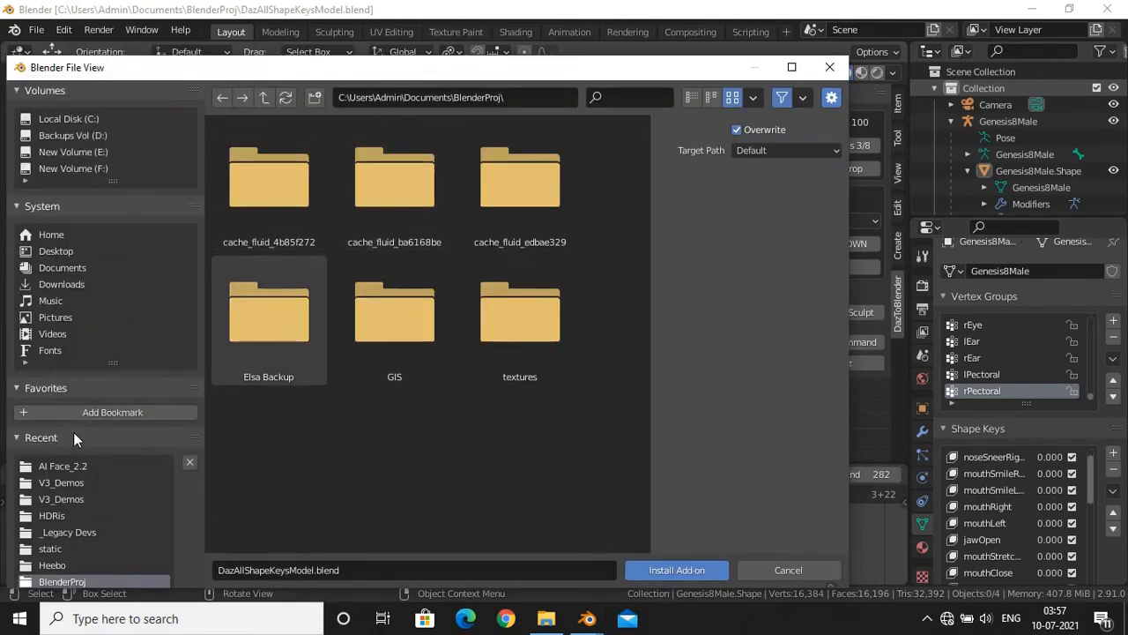
Install AIFaceV3.py from Desktop > AI Face 3 and enable the add-on
left_click(55, 251)
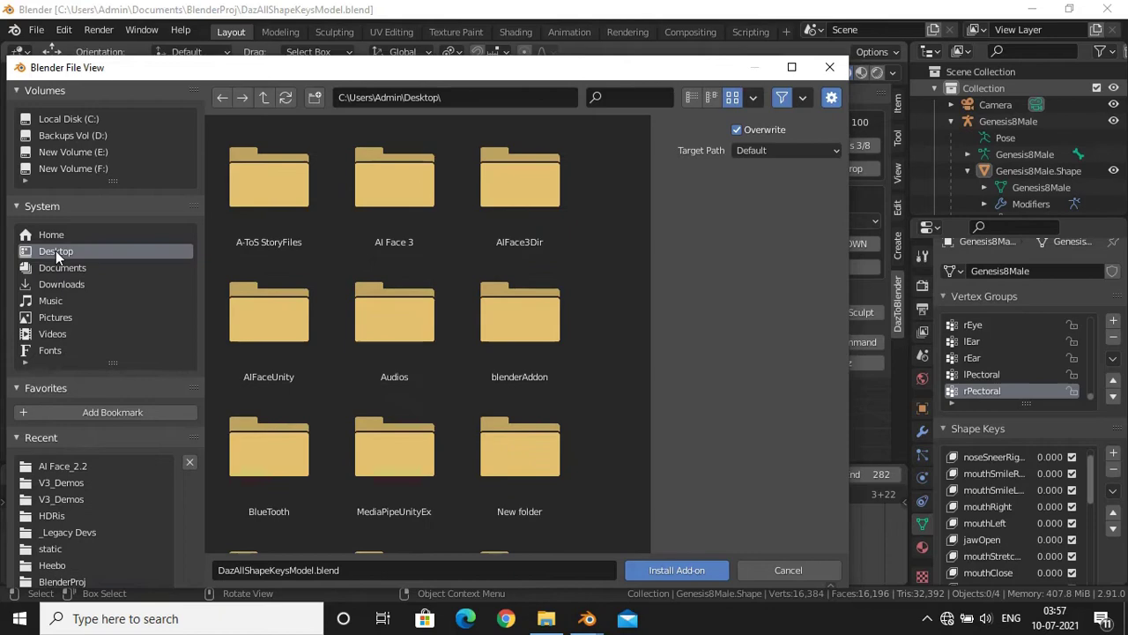
double_click(394, 177)
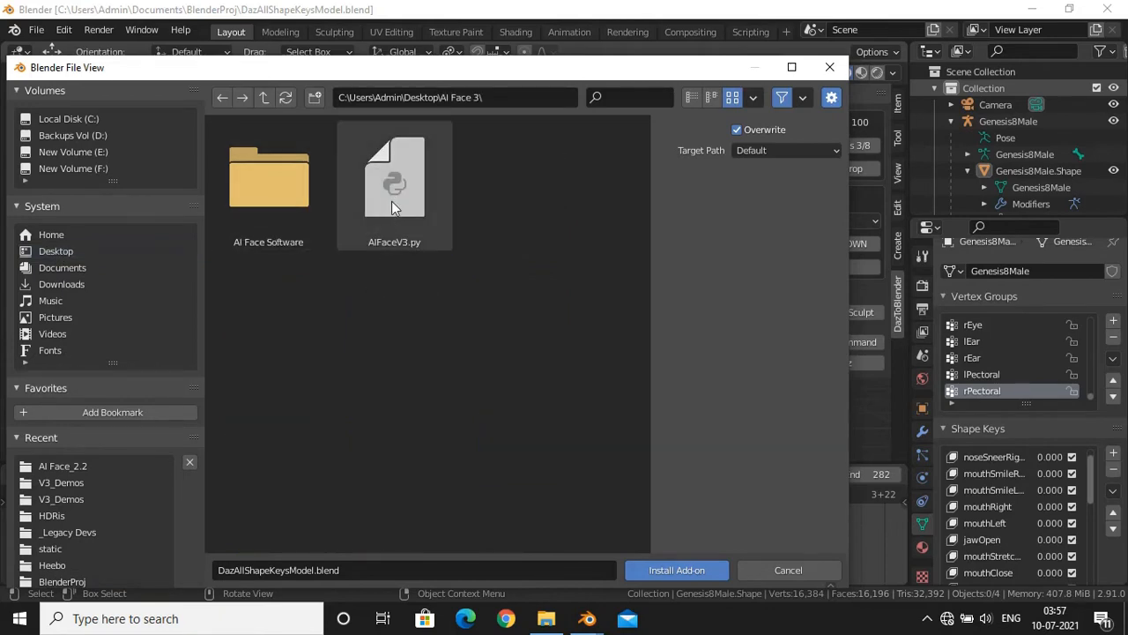
left_click(677, 570)
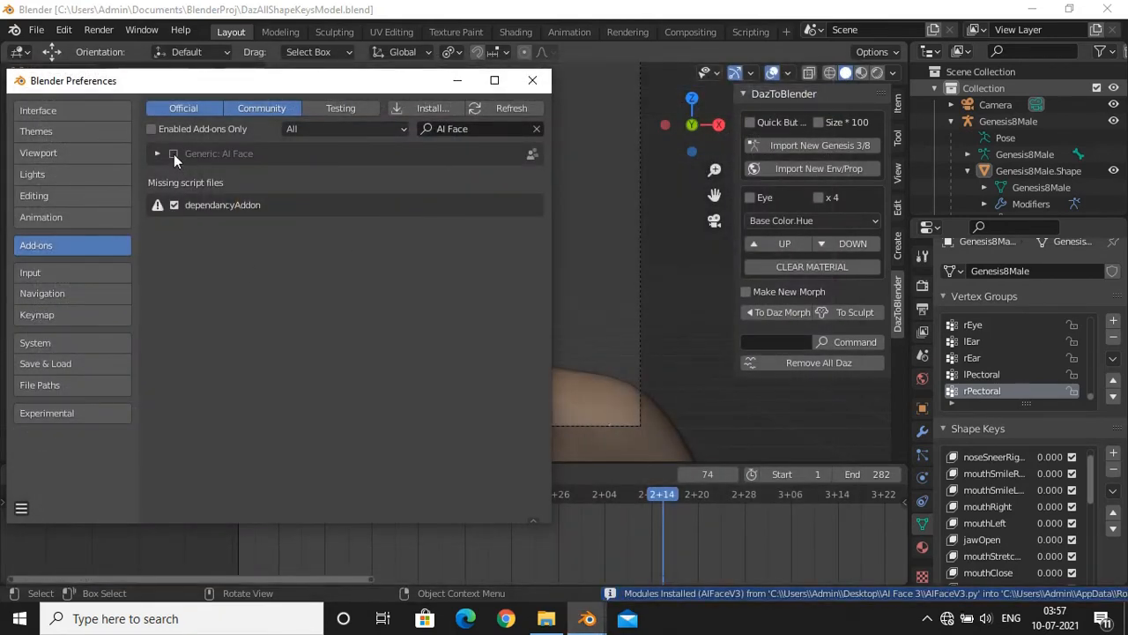
left_click(173, 154)
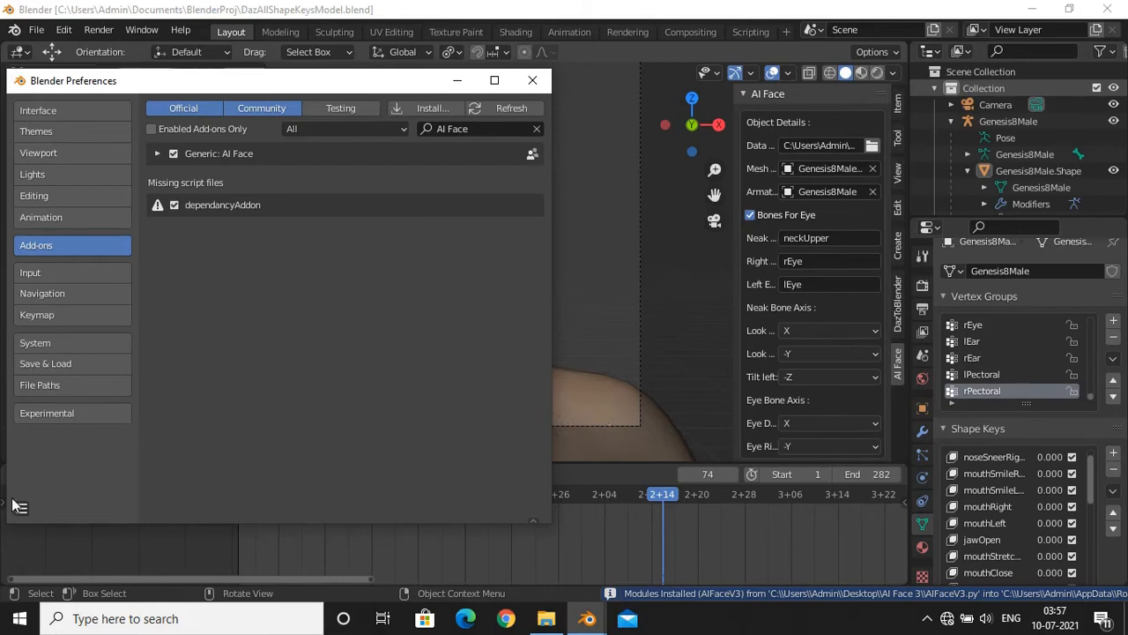
Save the preferences from the hamburger menu and close the Preferences window
left_click(22, 509)
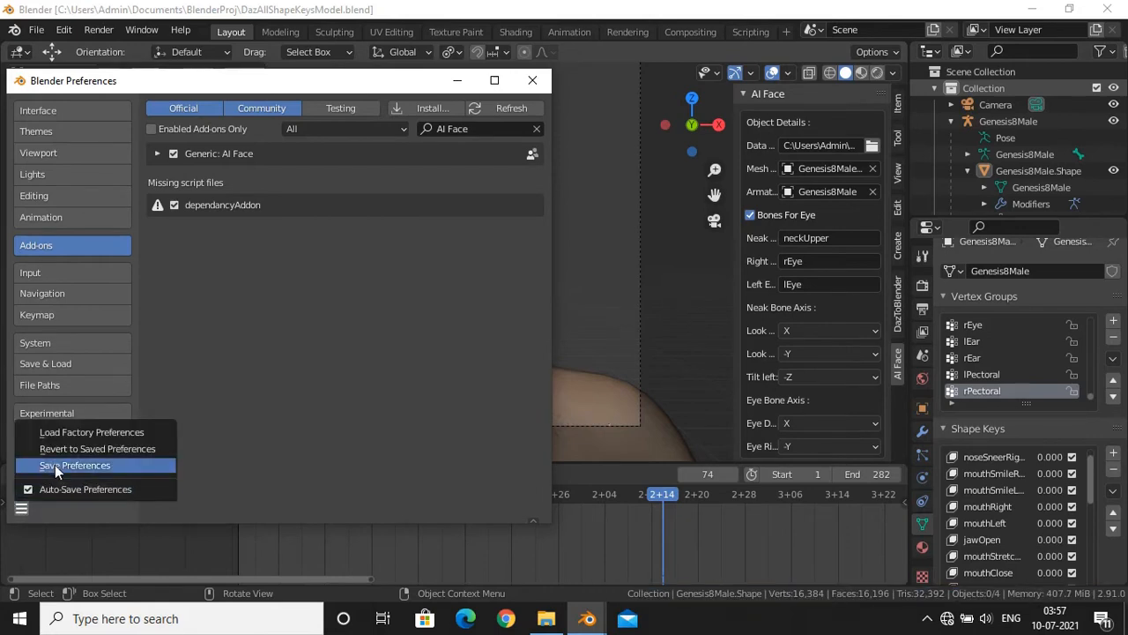
left_click(75, 465)
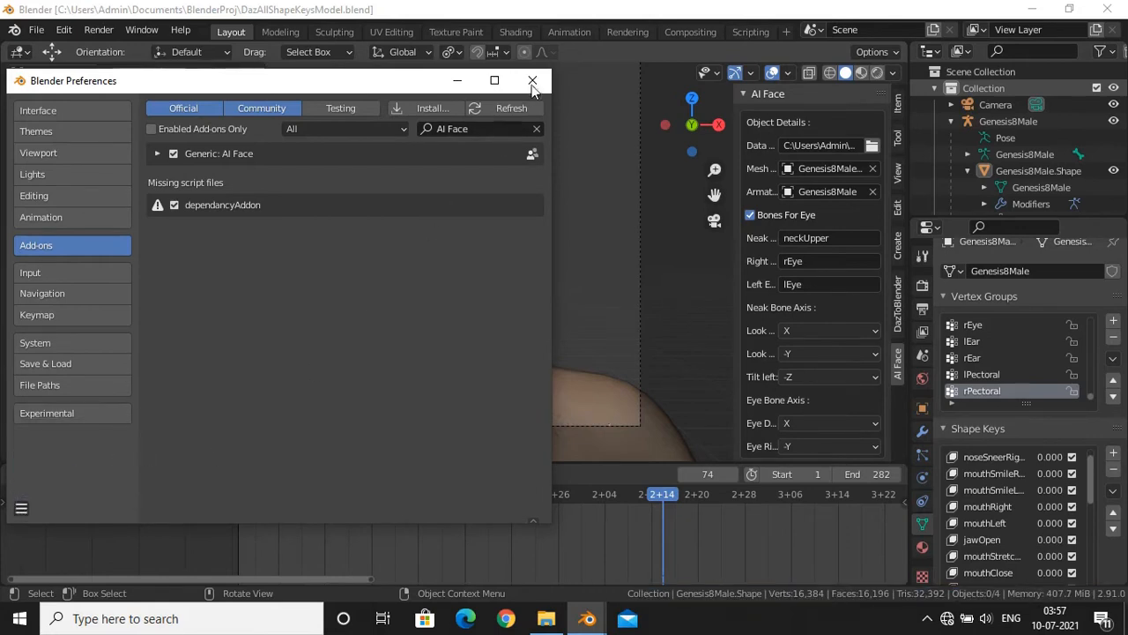
left_click(532, 80)
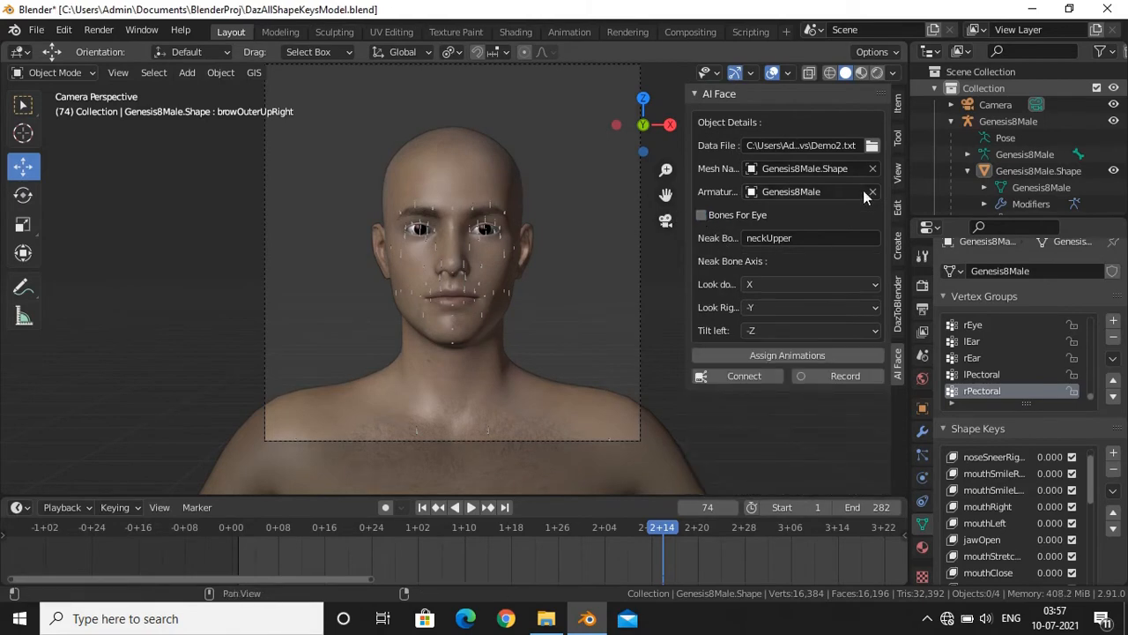
Set Test1.txt from the AI Face 3 folder as the data file
left_click(872, 145)
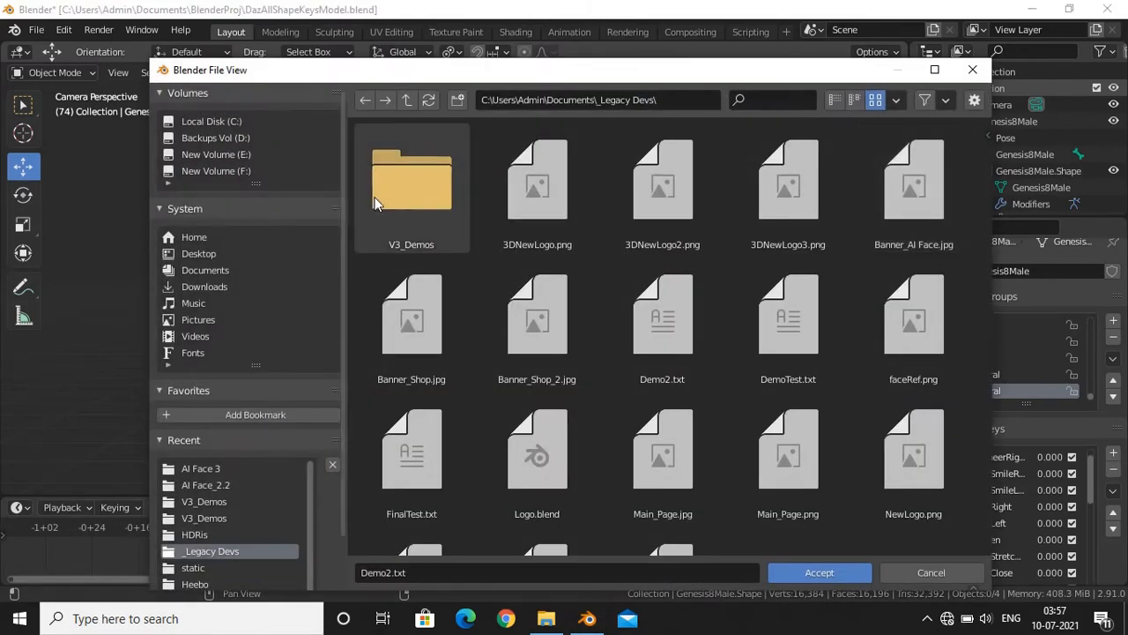
left_click(201, 468)
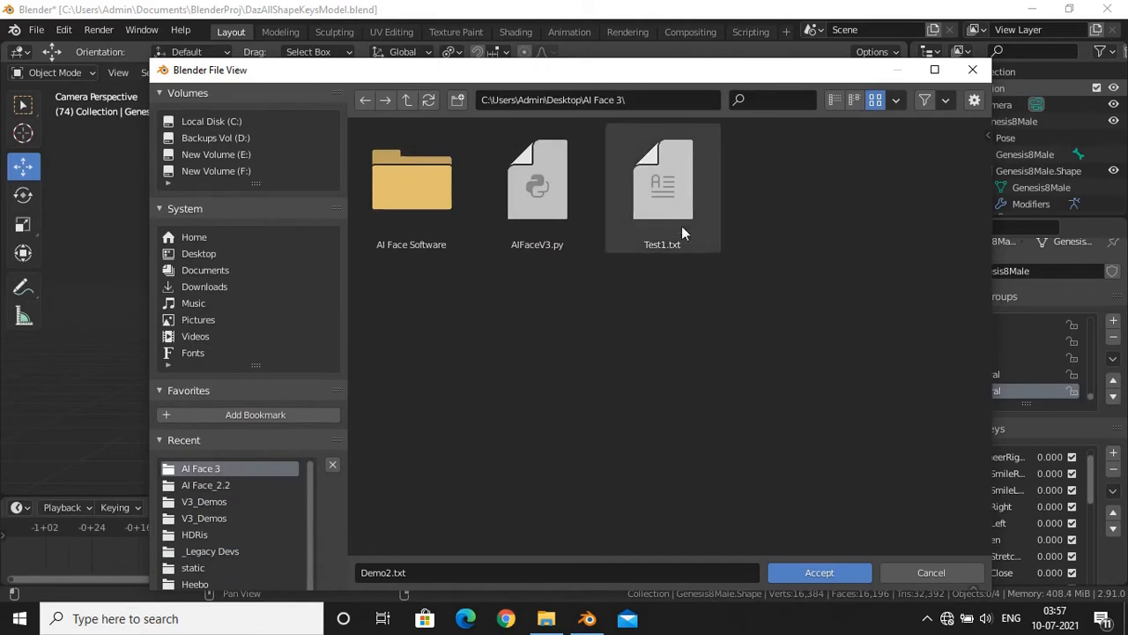
left_click(820, 572)
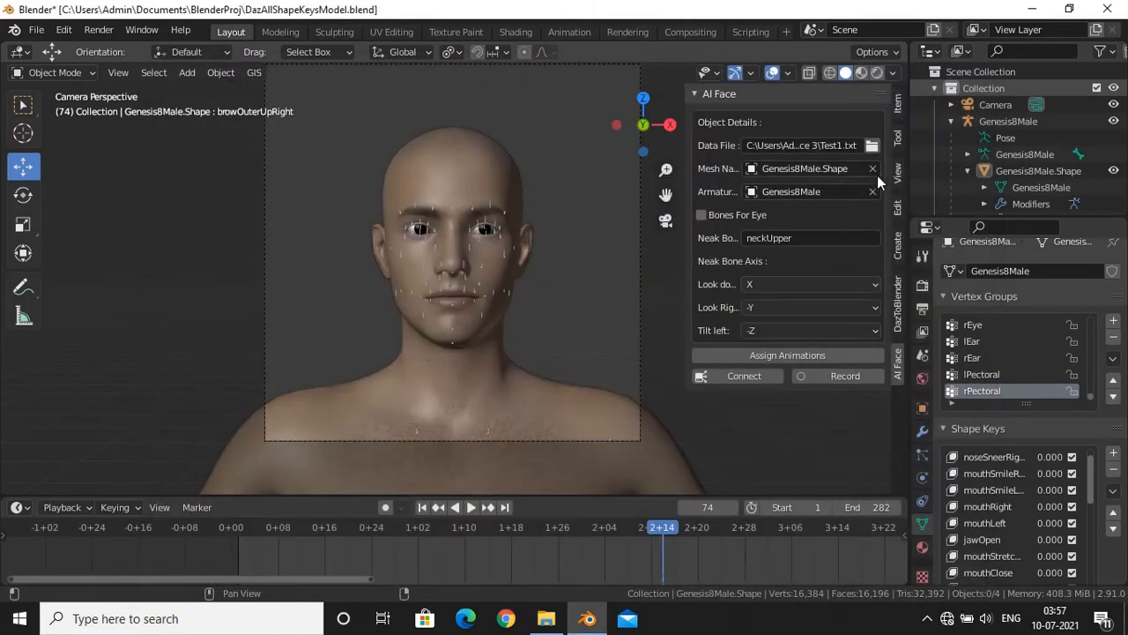
Assign Genesis8Male.Shape as mesh and Genesis8Male as armature, selecting both objects
left_click(805, 168)
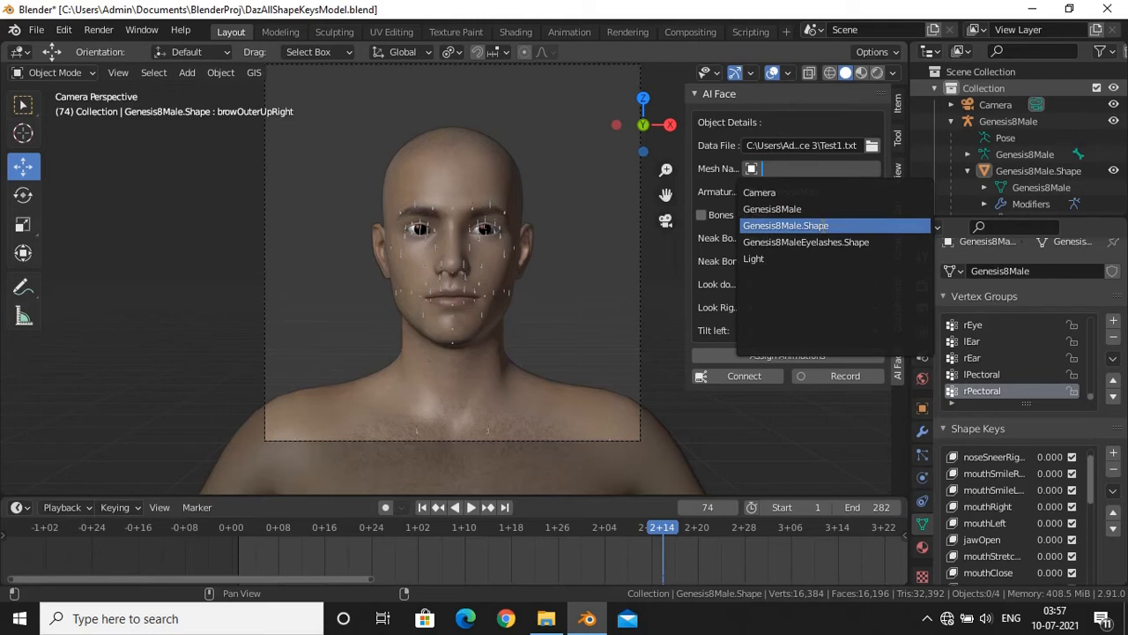
left_click(787, 225)
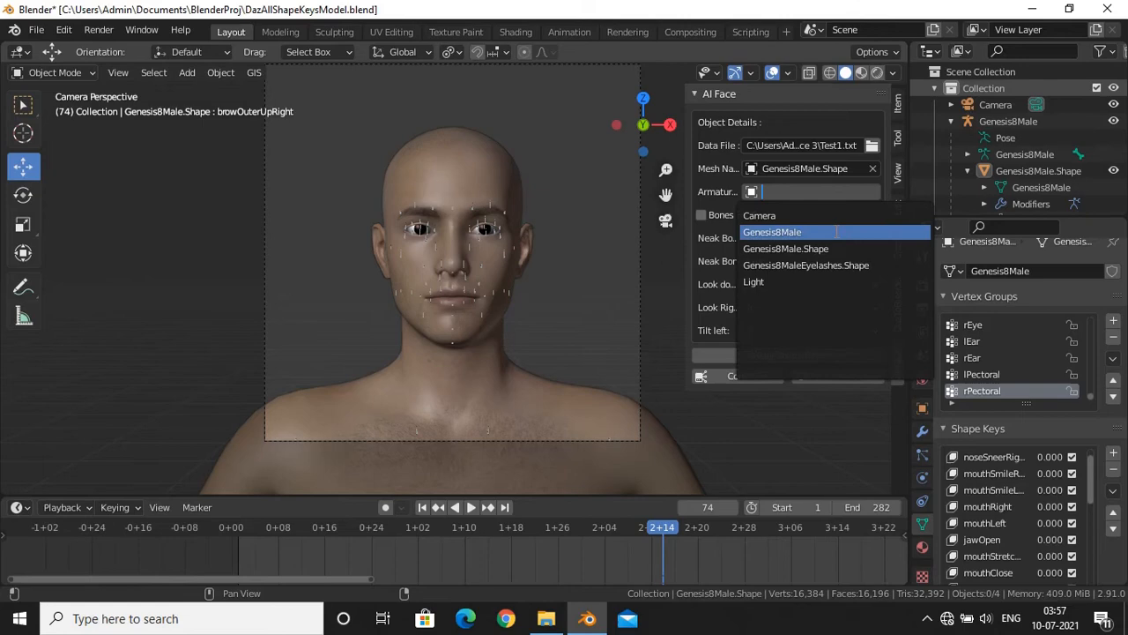
left_click(772, 231)
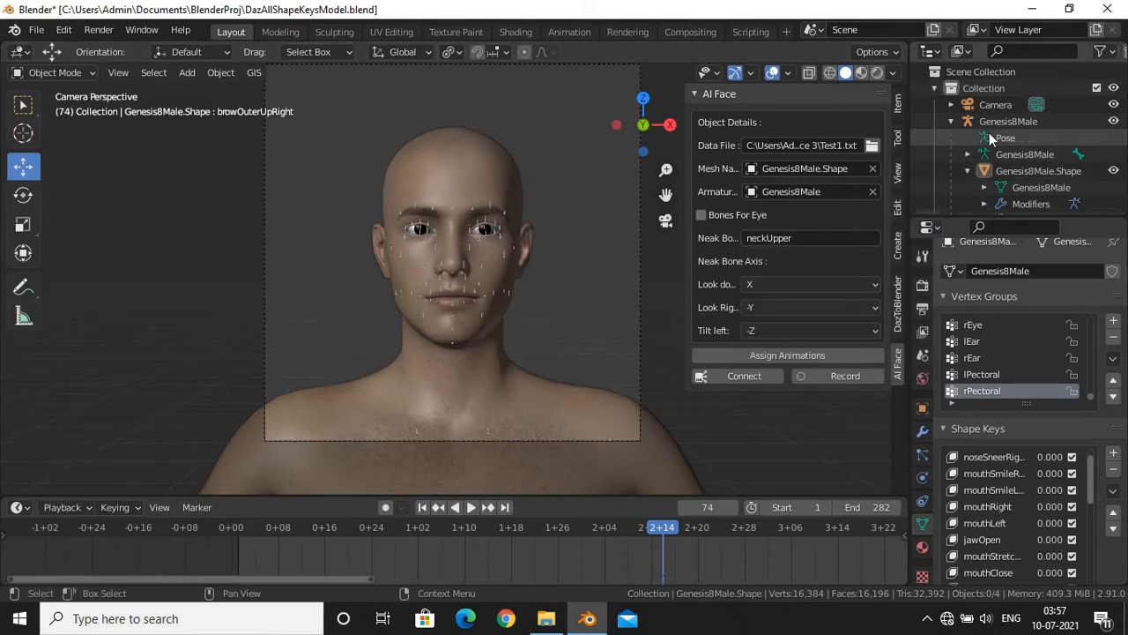
left_click(1009, 121)
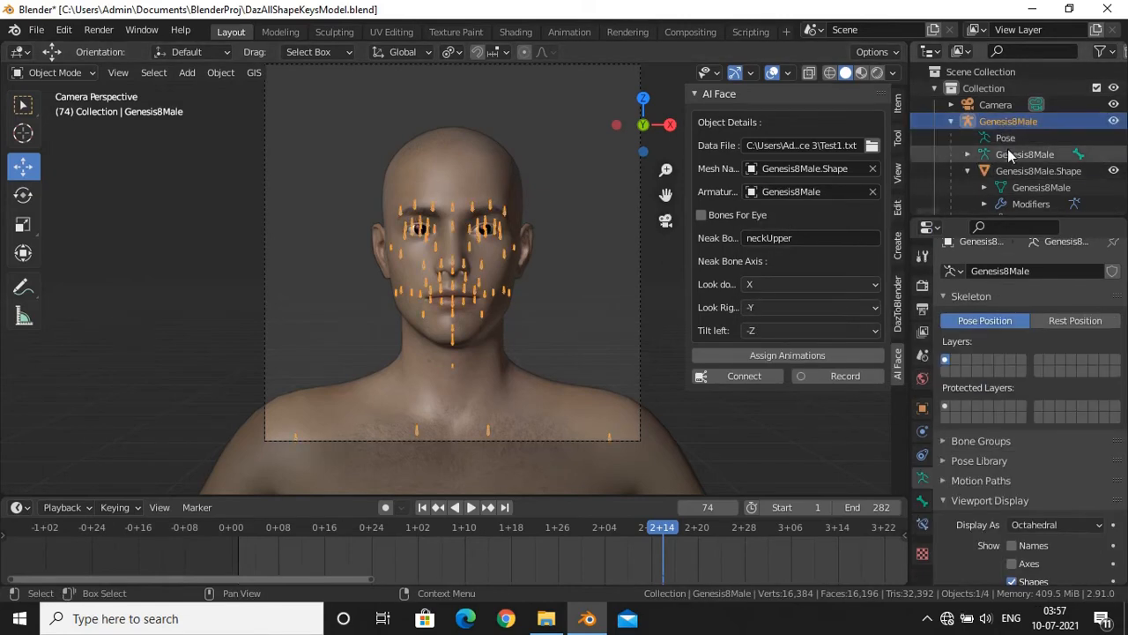
left_click(1024, 170)
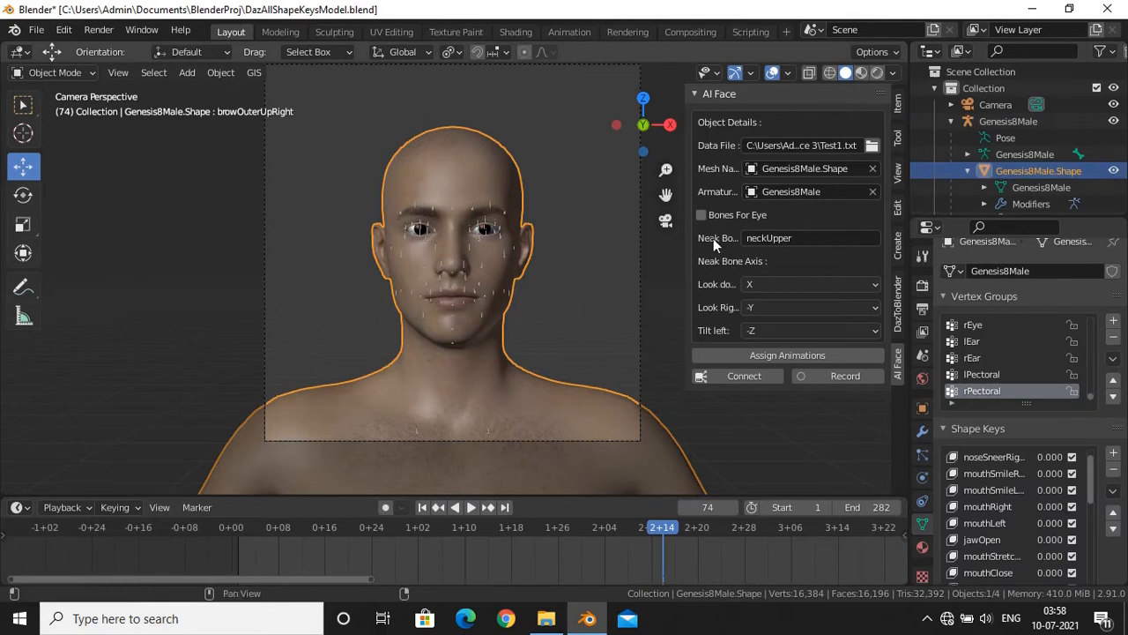
left_click(701, 214)
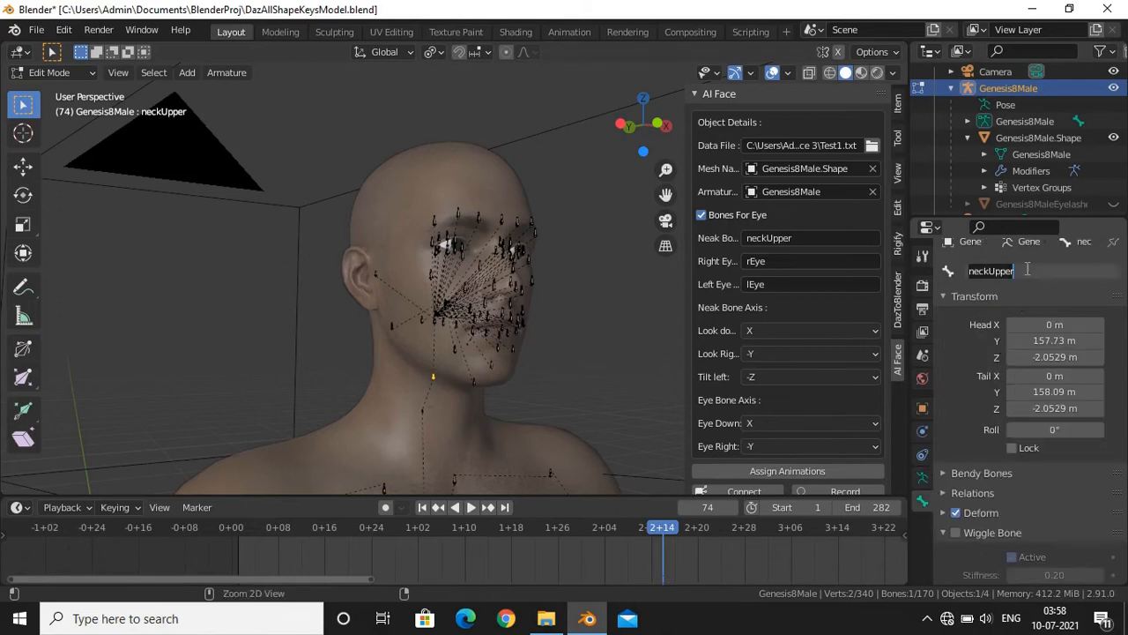
Fill in neckUpper as neck bone and rEye as right eye bone, then switch the armature to Pose Mode
left_click(802, 238)
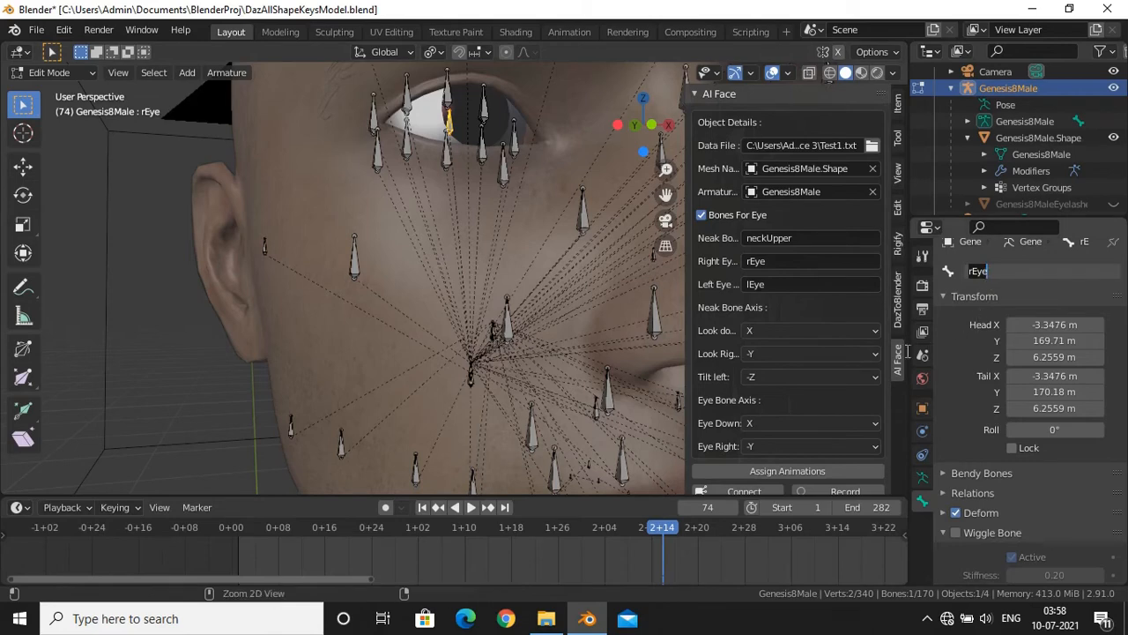
left_click(809, 261)
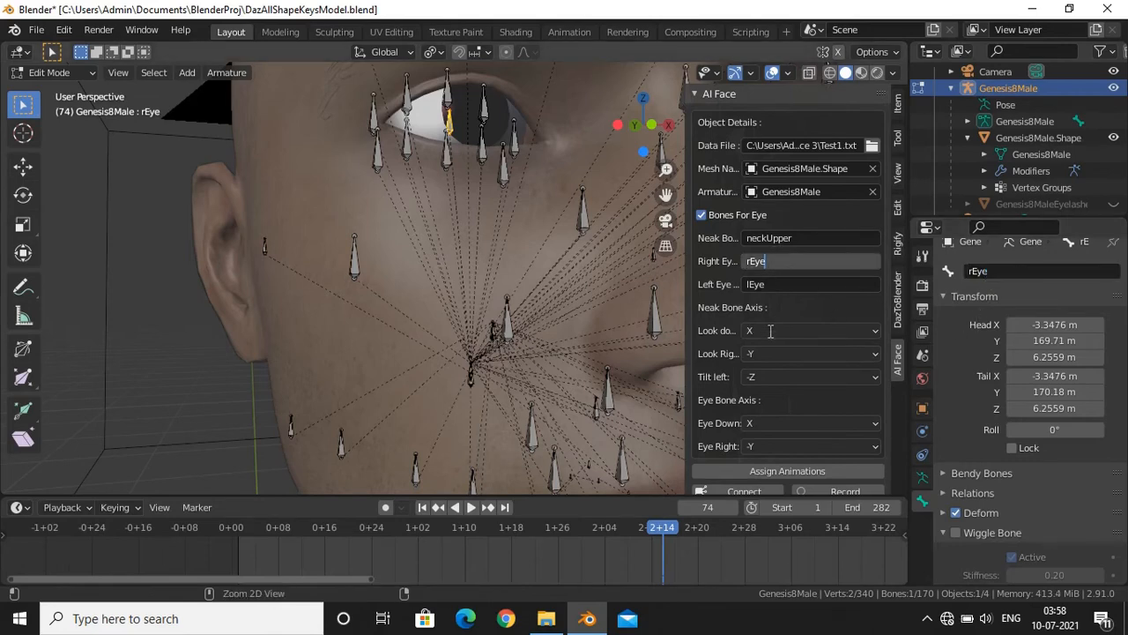
left_click(809, 284)
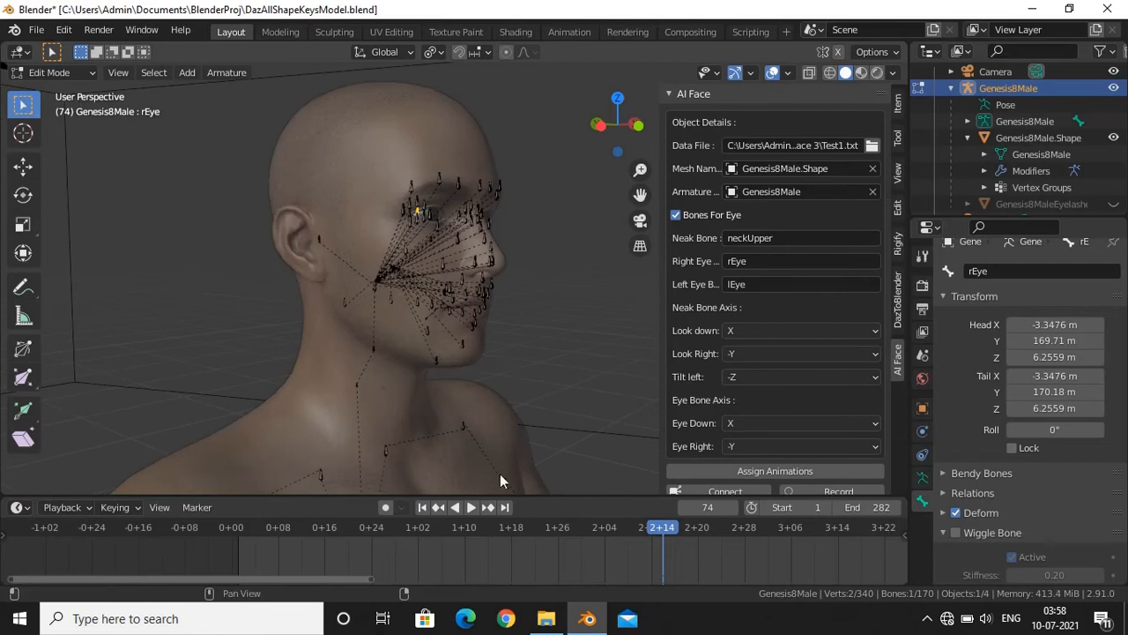
left_click(53, 72)
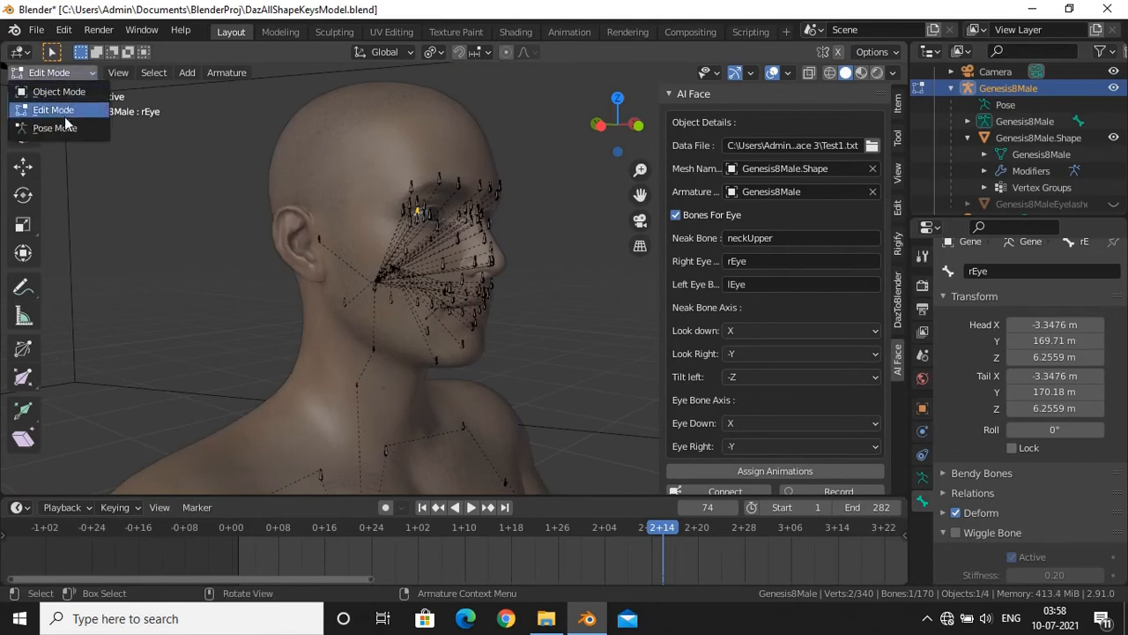
left_click(54, 127)
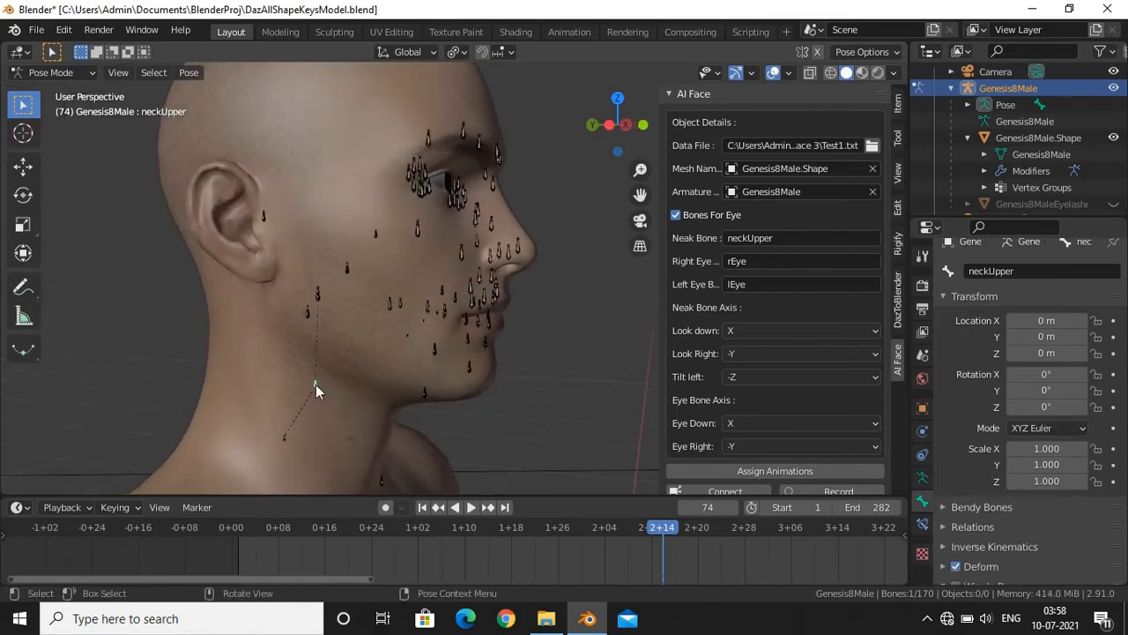
Test-rotate the neckUpper bone and reset its X rotation to 0
left_click(1047, 428)
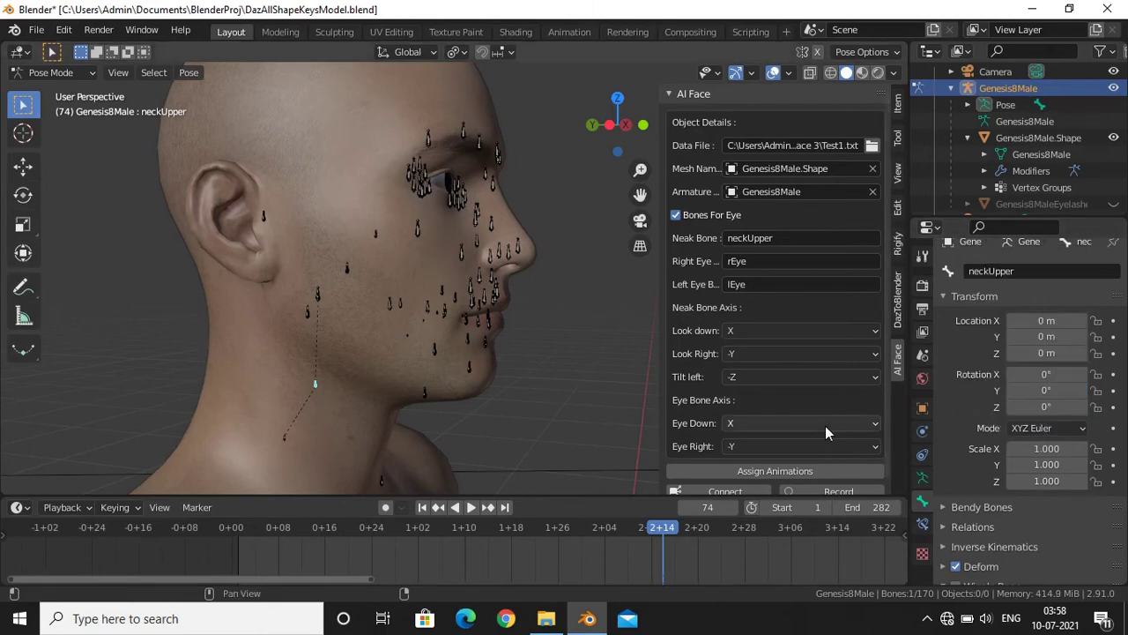
key("r")
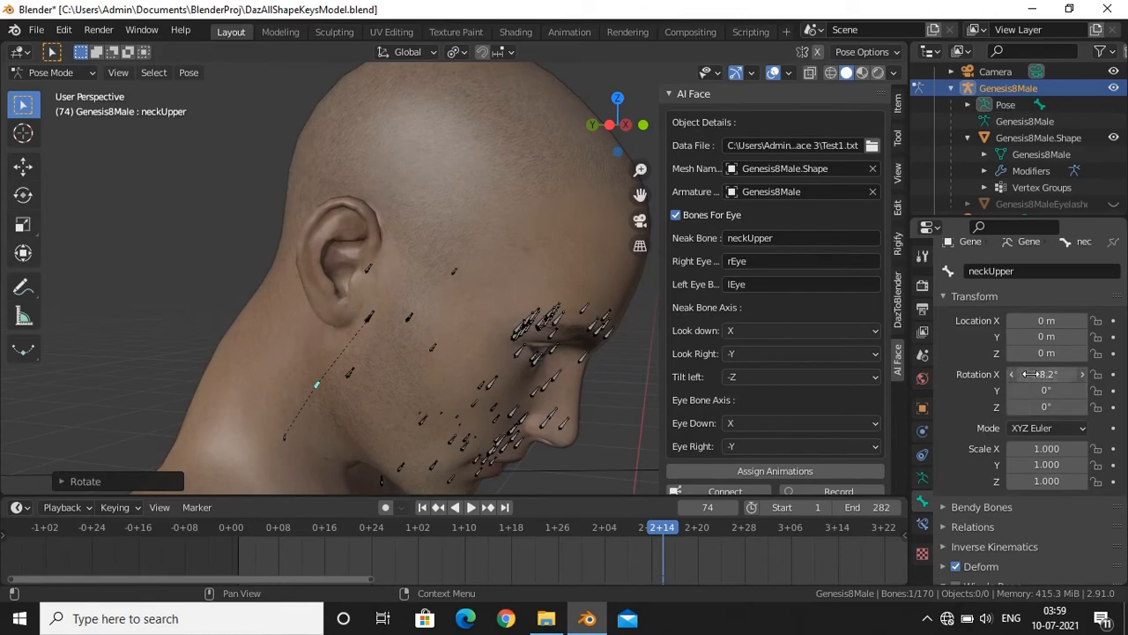
double_click(1046, 375)
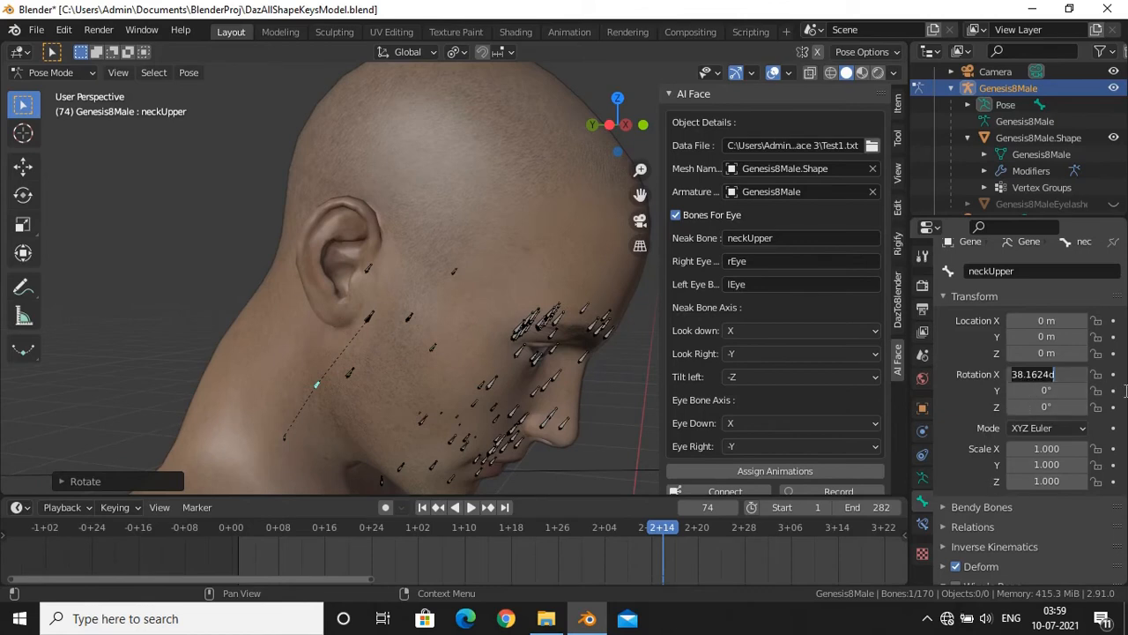
left_click(800, 330)
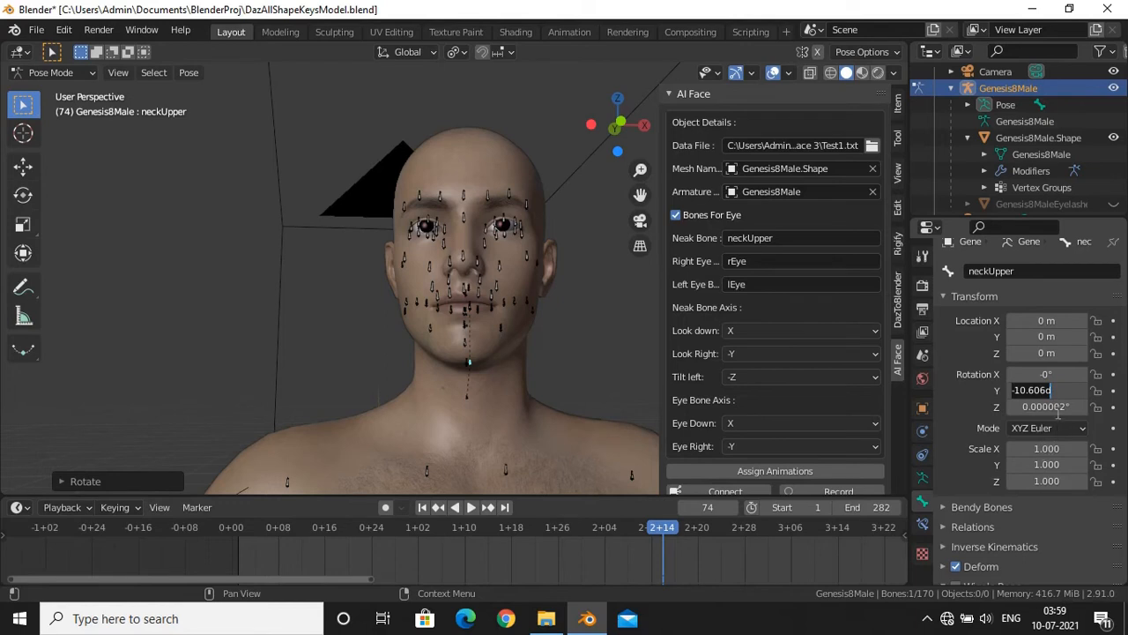
Keep -Y as the look right axis and -Z as the tilt left axis
left_click(800, 354)
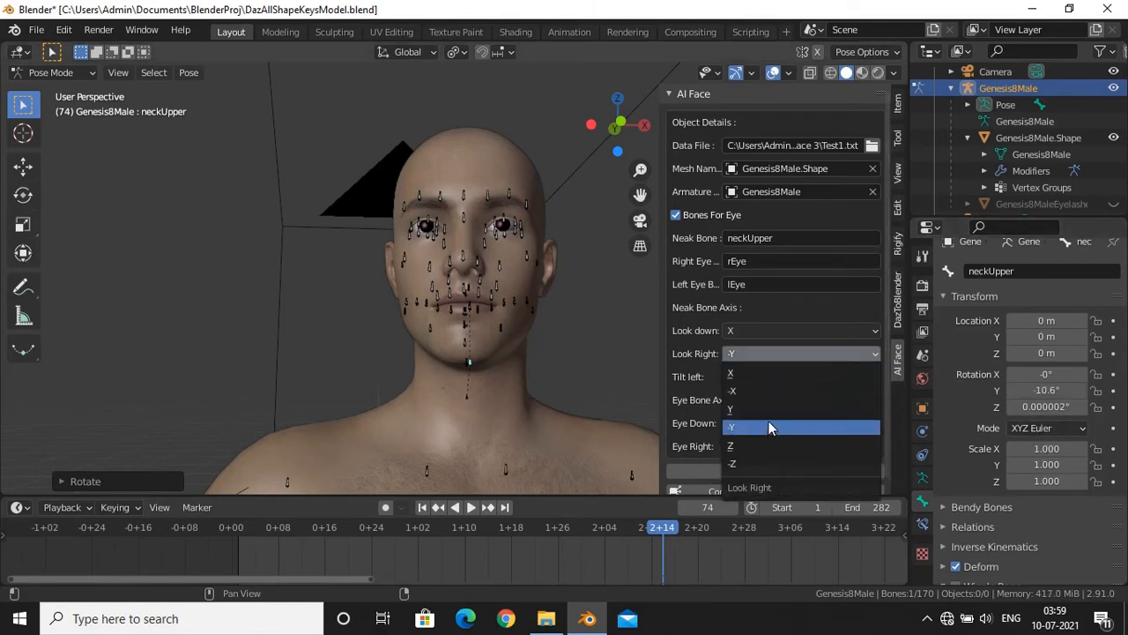
left_click(732, 410)
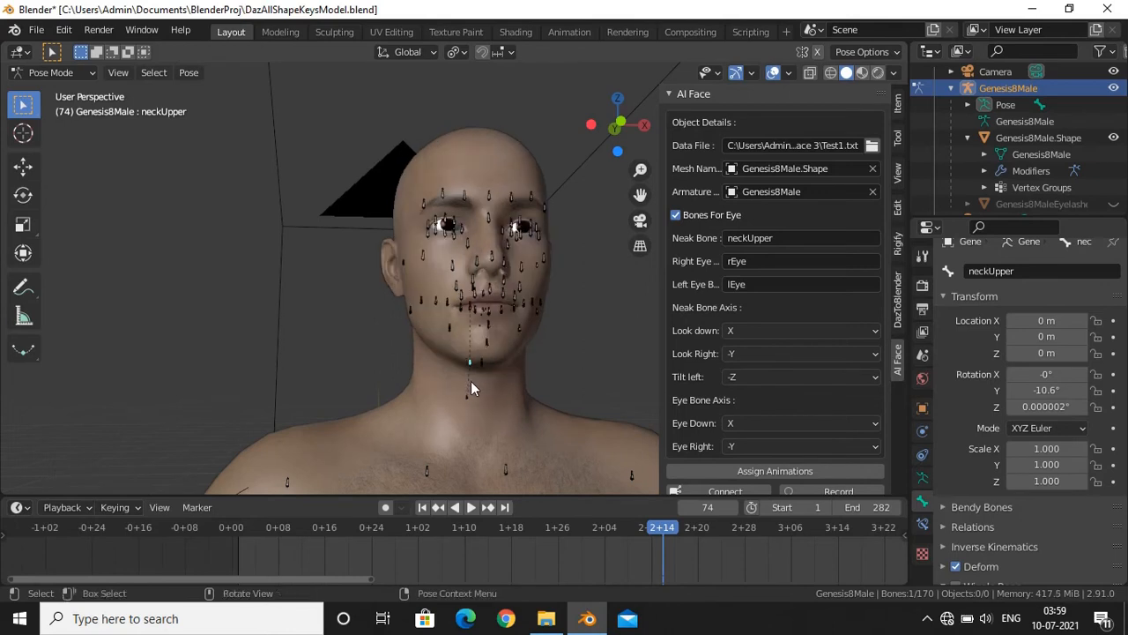
mouse_move(505, 196)
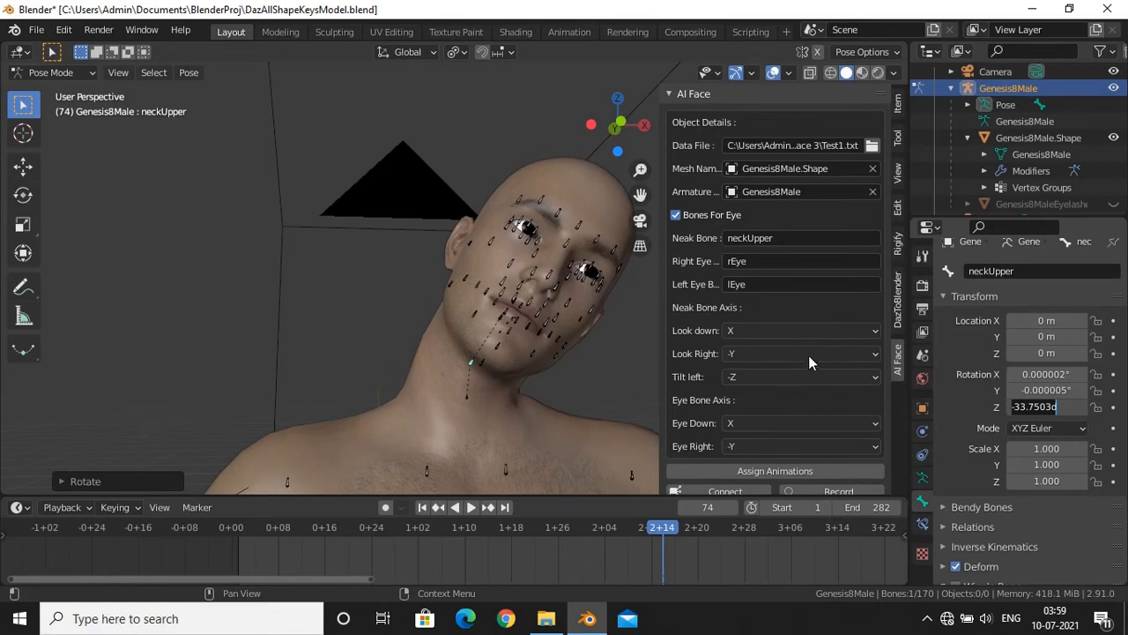
left_click(801, 376)
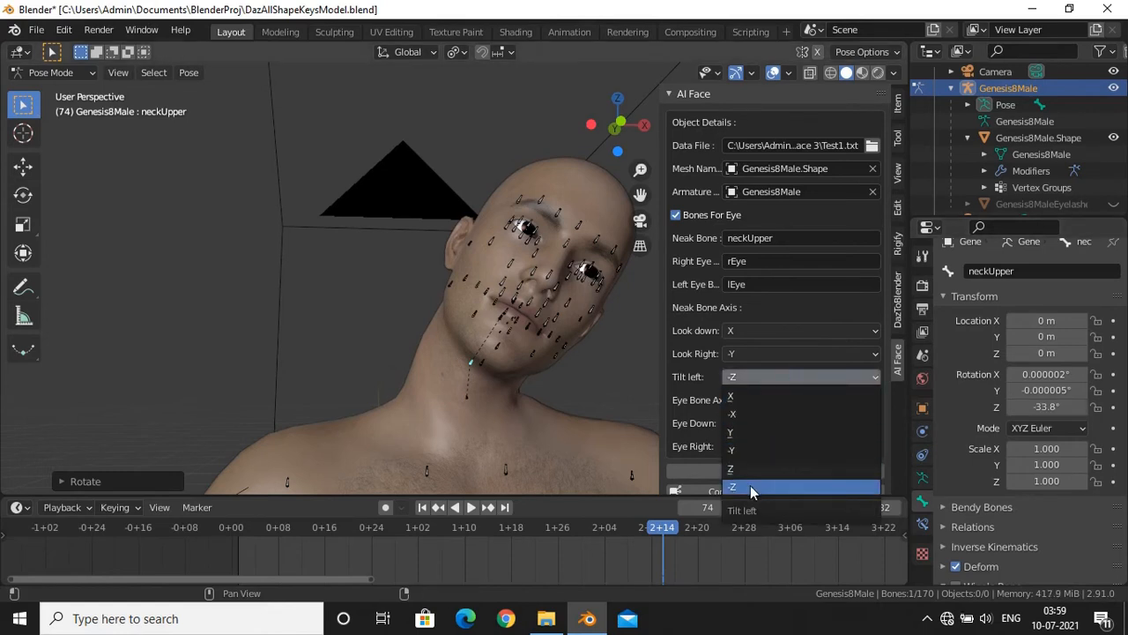
left_click(752, 486)
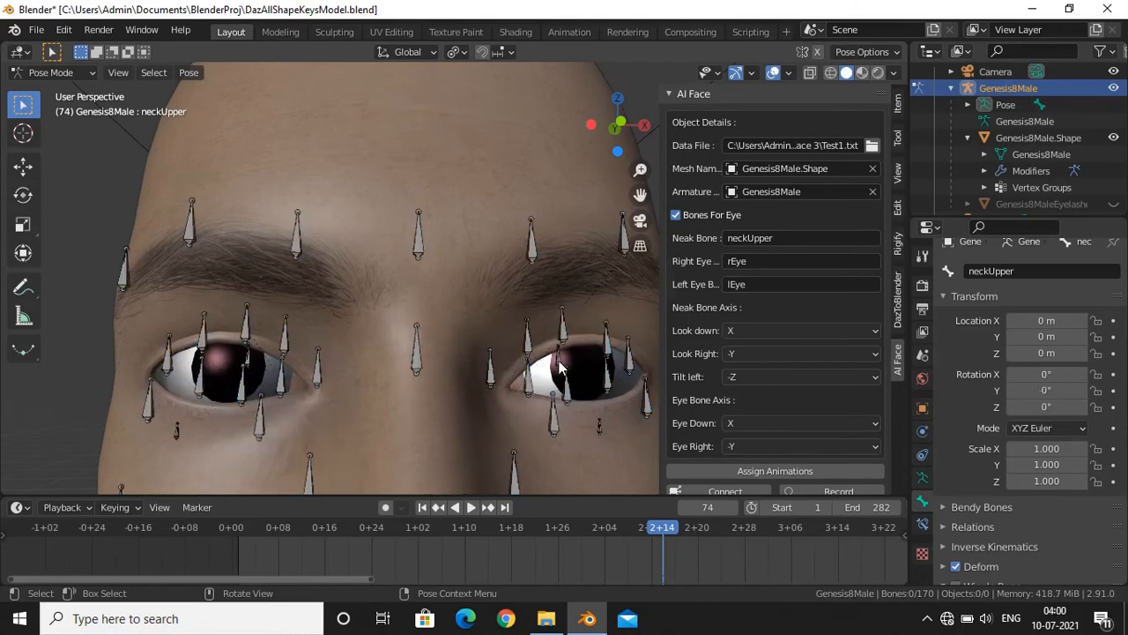
Select the lEye bone and tilt it to check the eye rotation axis
left_click(560, 366)
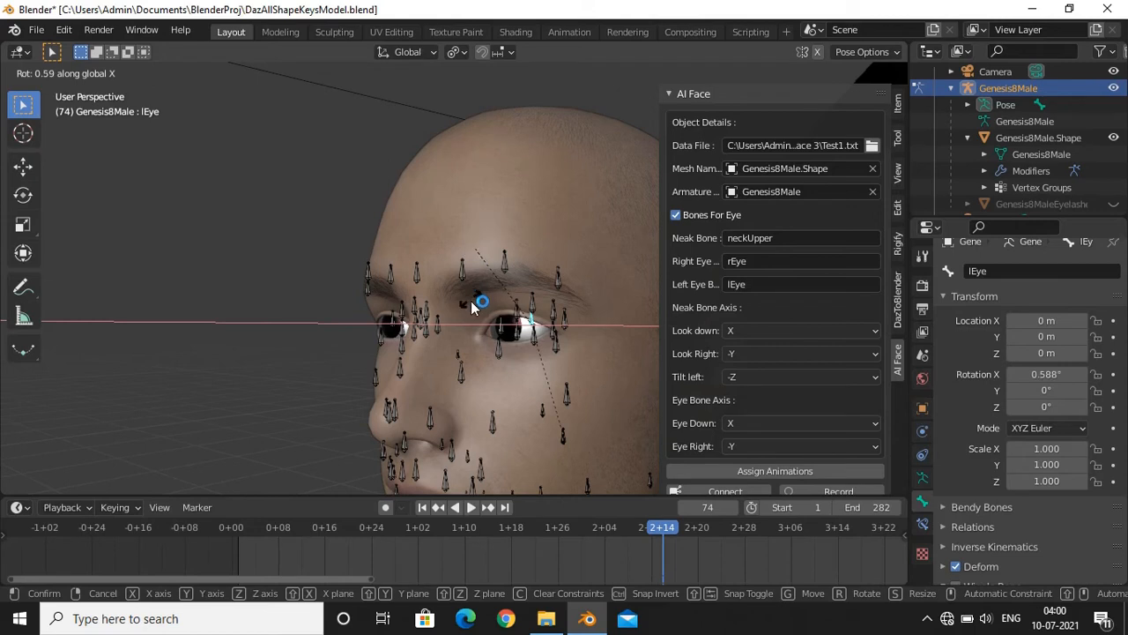
left_click_drag(482, 300, 487, 298)
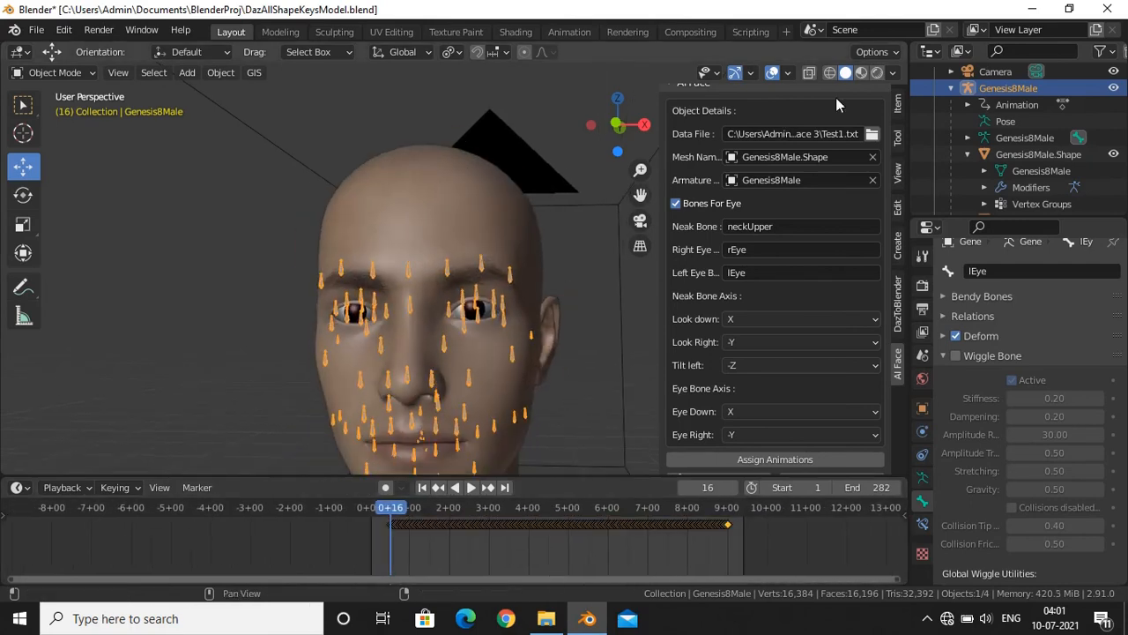
Launch the AI Face tracking application from the taskbar so its server starts listening
left_click(468, 487)
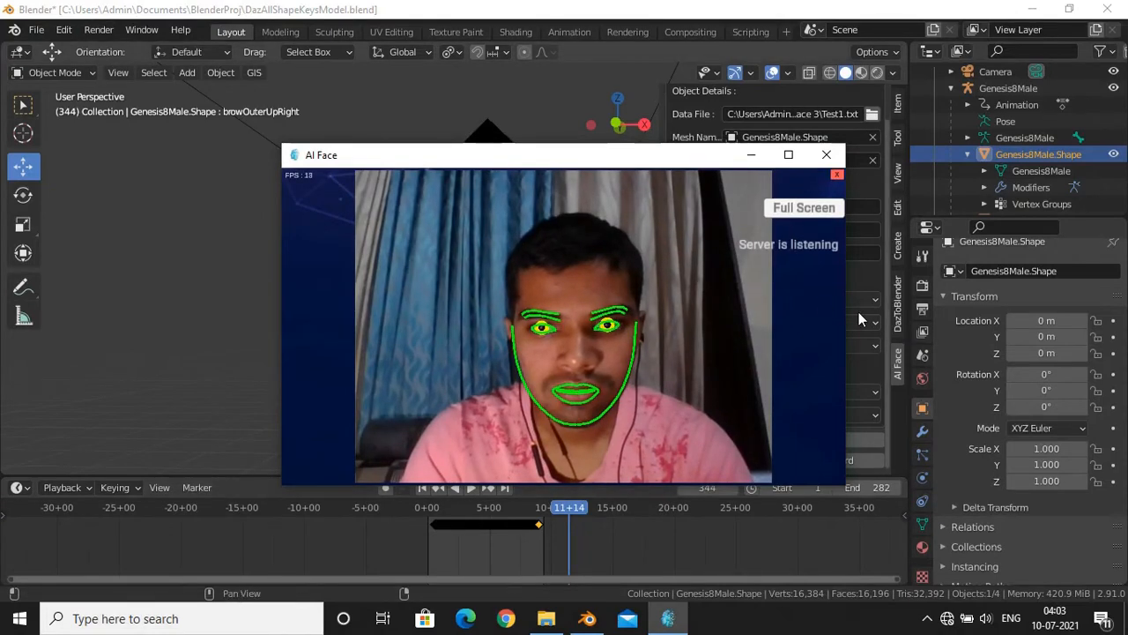
Minimize the tracking window, then connect Blender to the face server and record the streamed motion
left_click(827, 155)
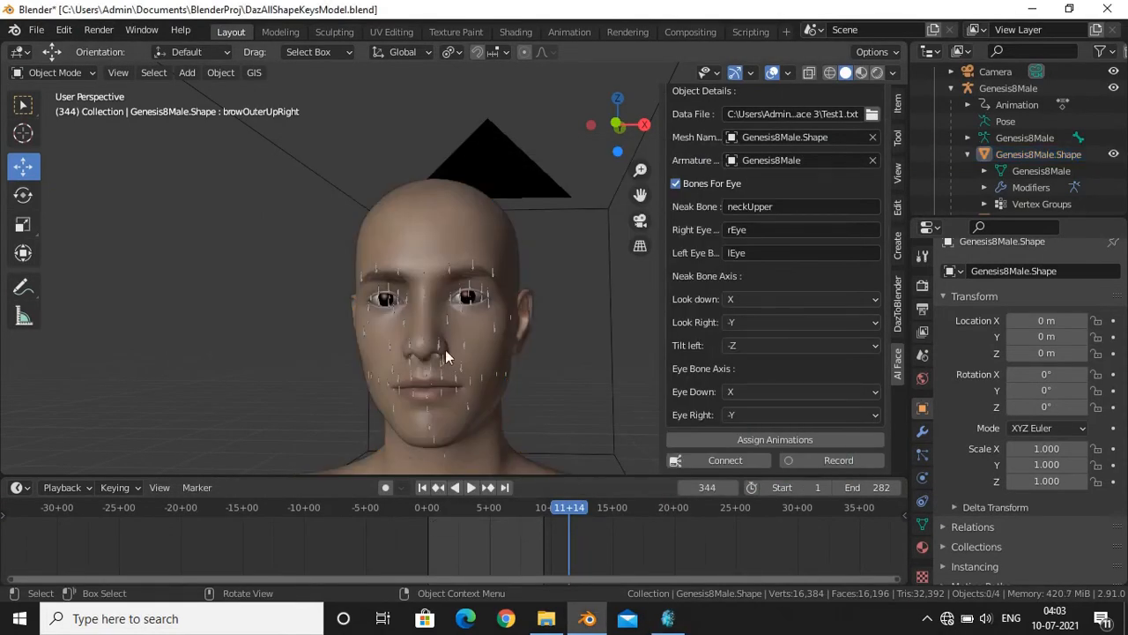
mouse_move(724, 461)
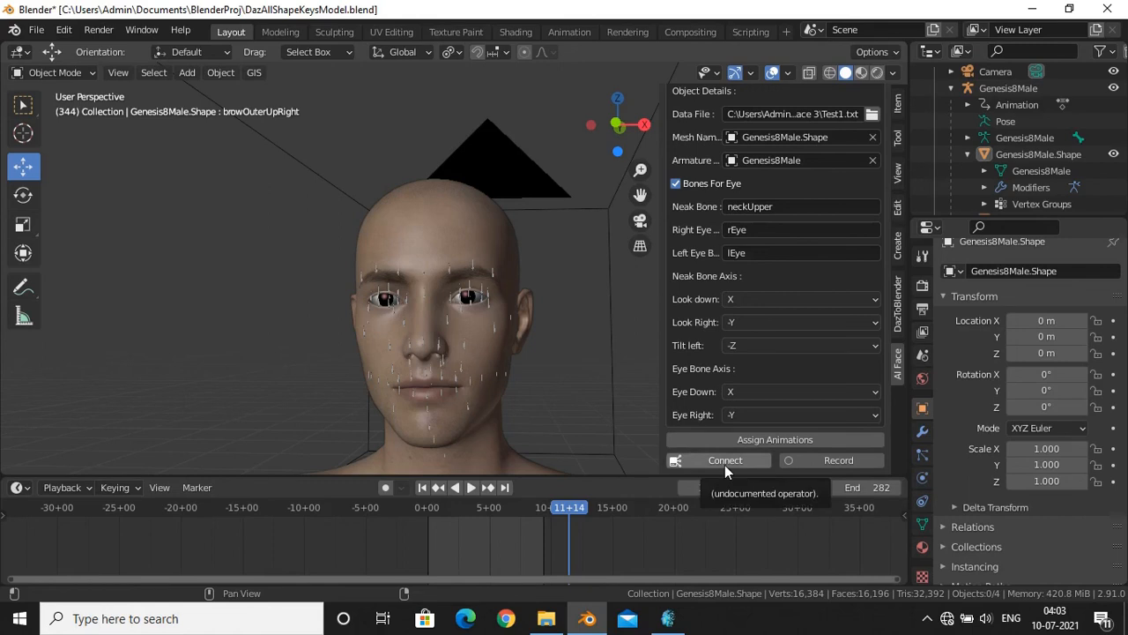
left_click(725, 460)
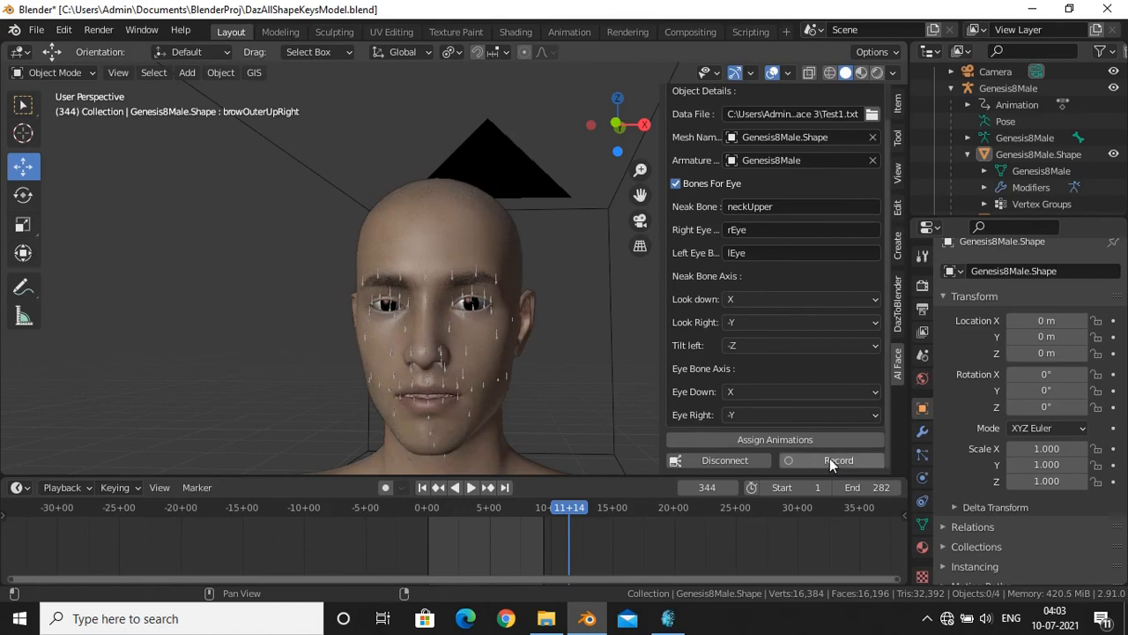
left_click(830, 460)
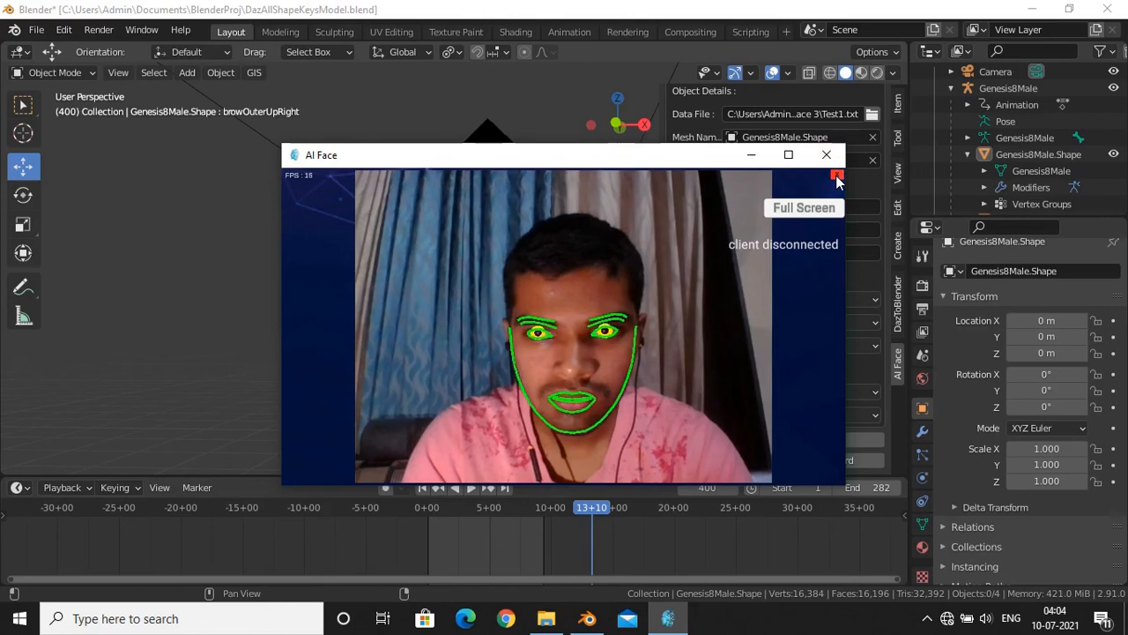
Close the tracking window and play back the newly recorded facial keyframes in the timeline
left_click(836, 172)
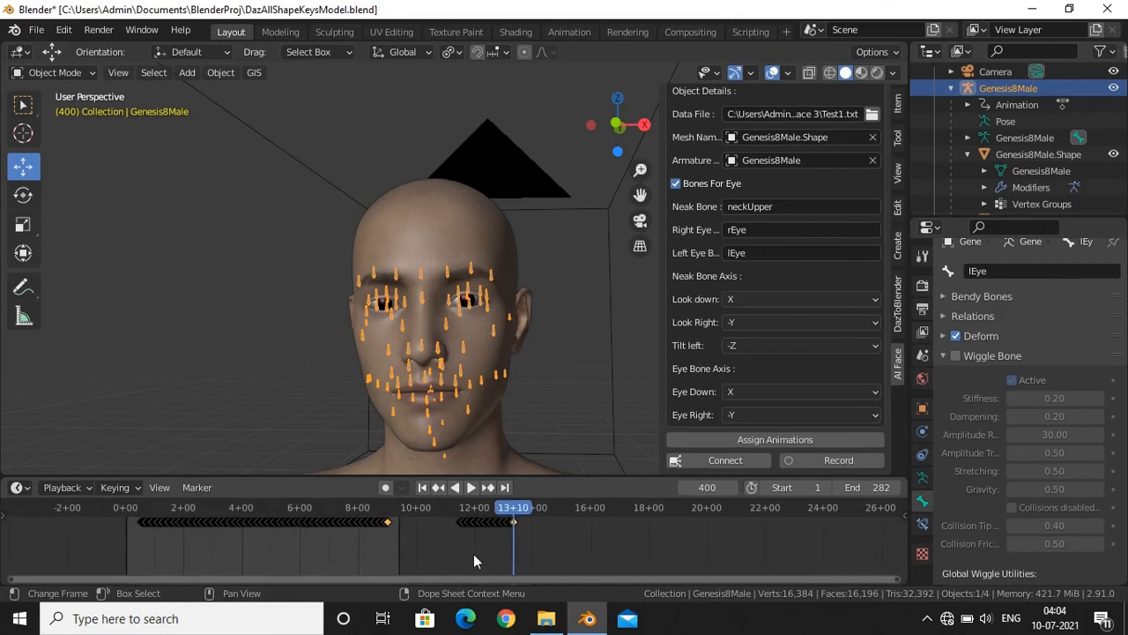
left_click(473, 487)
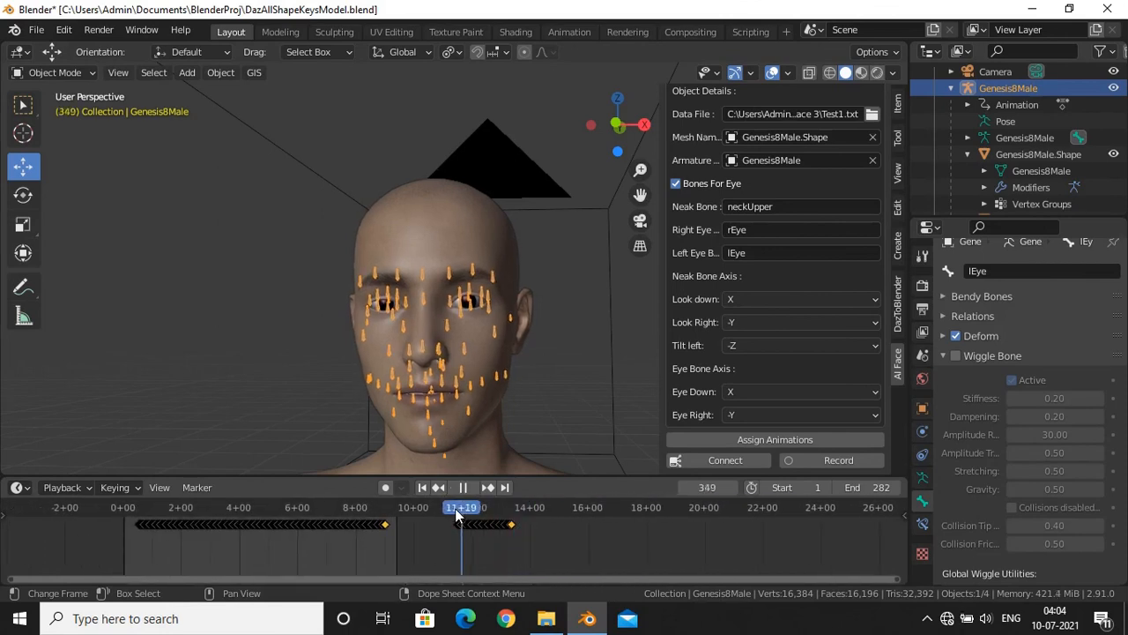